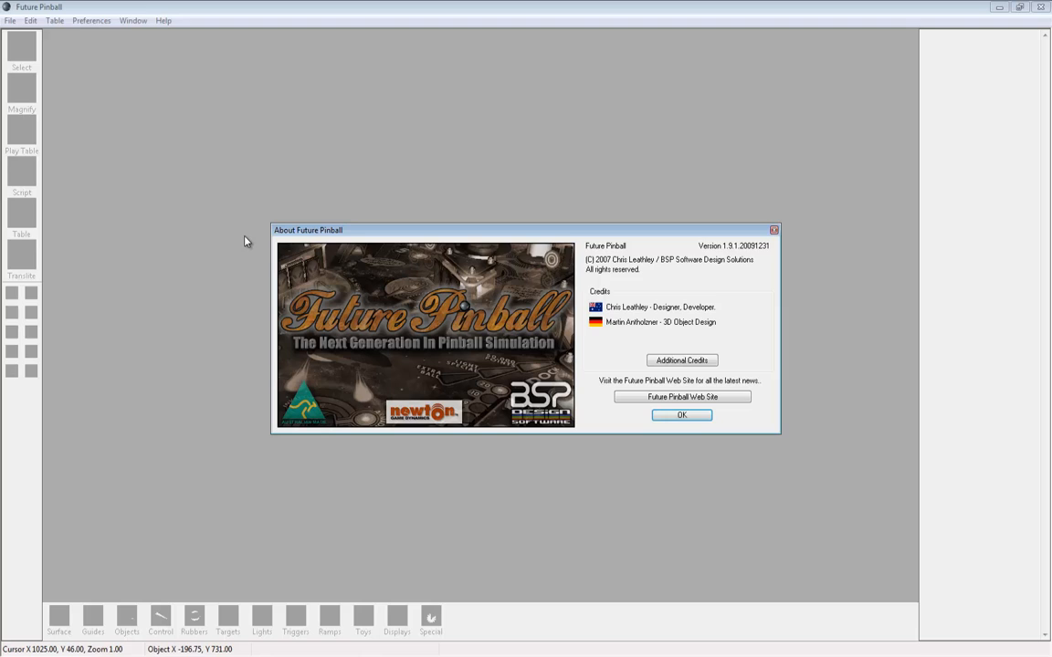
mouse_move(281, 373)
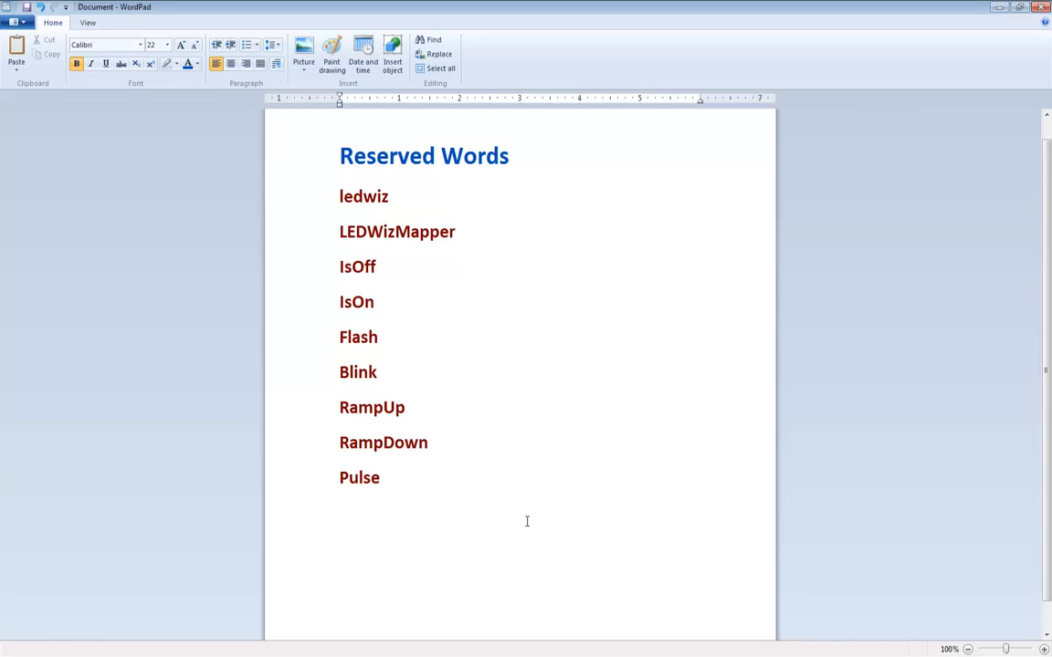
Step: Dismiss the startup credits and bring up the recent tables list with ledWizHelper open
click(383, 479)
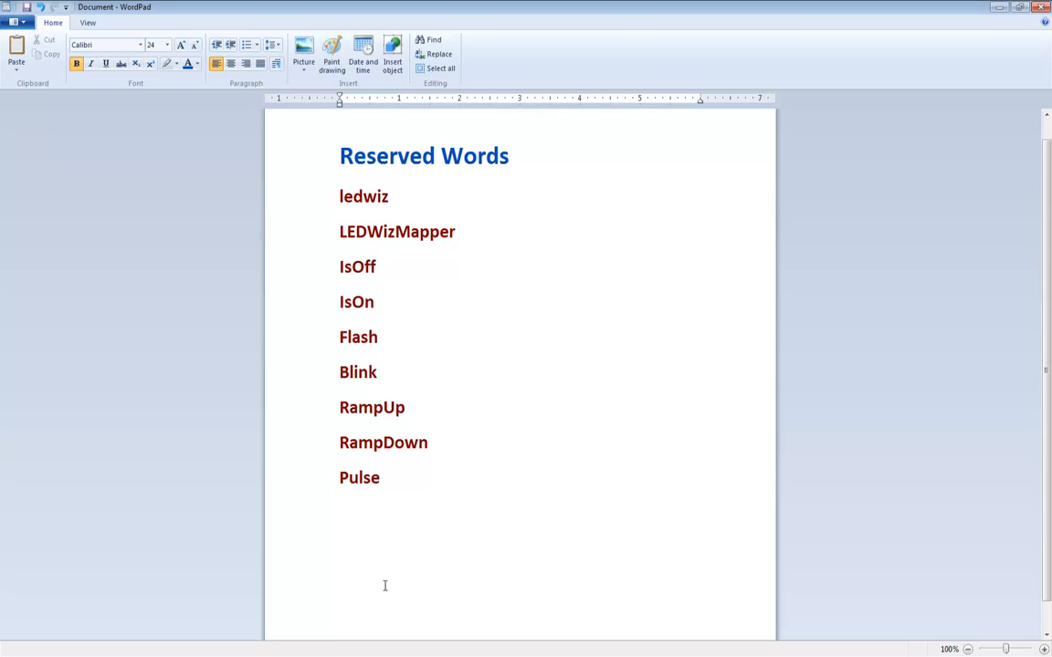
click(384, 587)
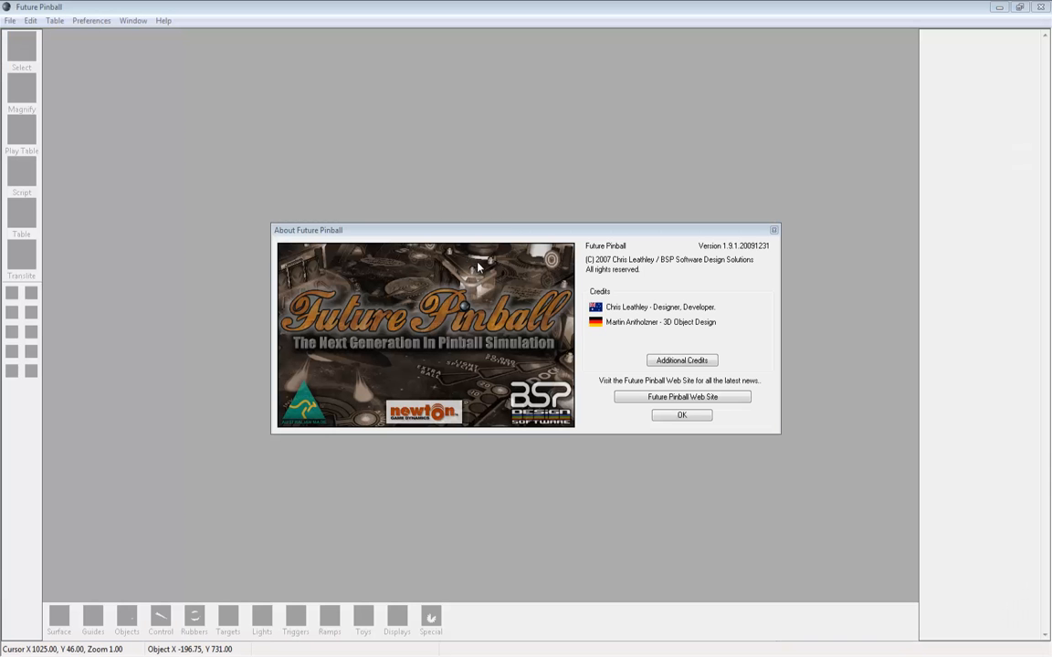
click(11, 20)
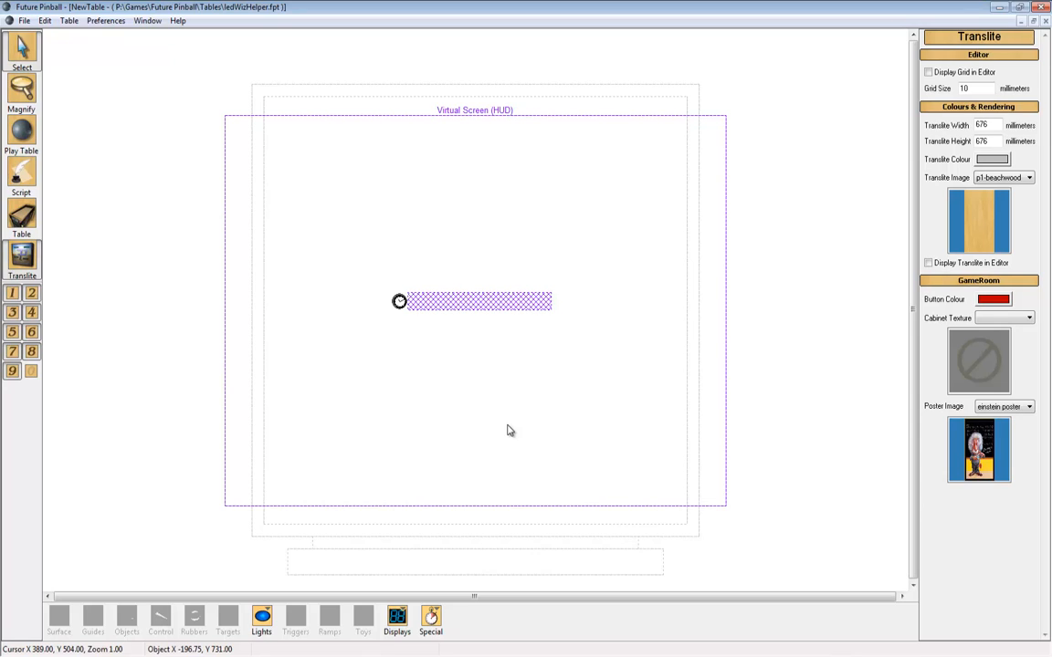
mouse_move(75, 87)
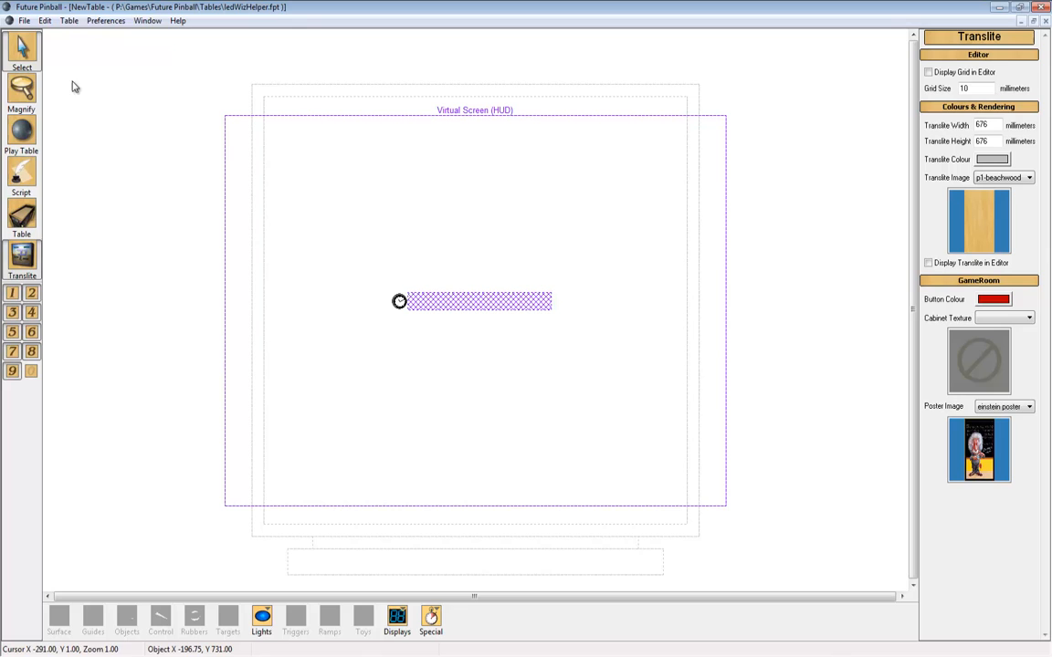
click(24, 20)
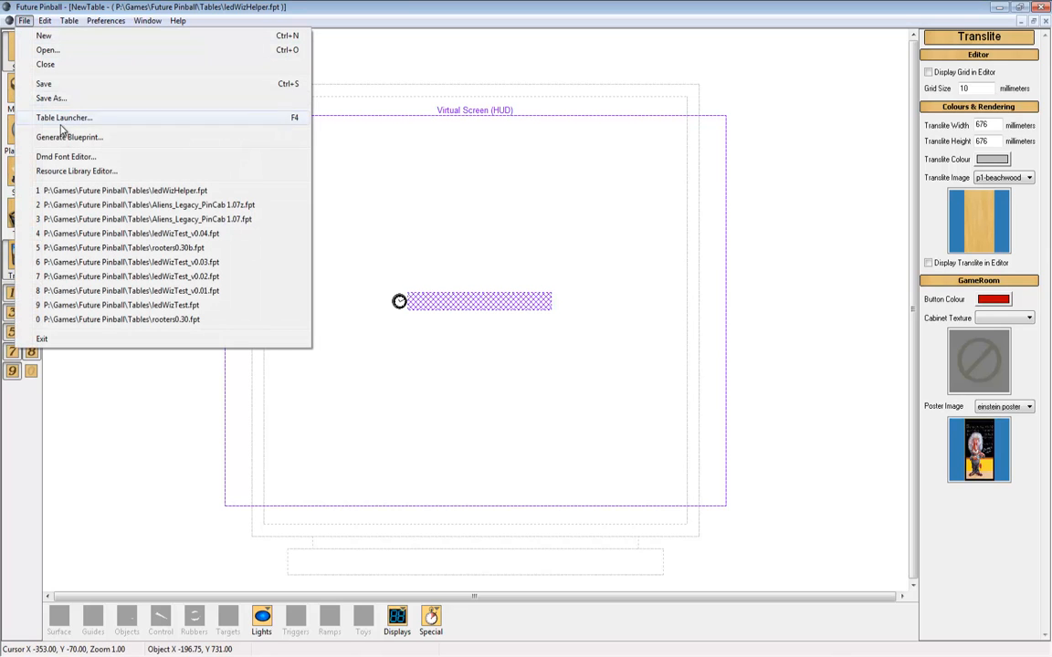
mouse_move(81, 205)
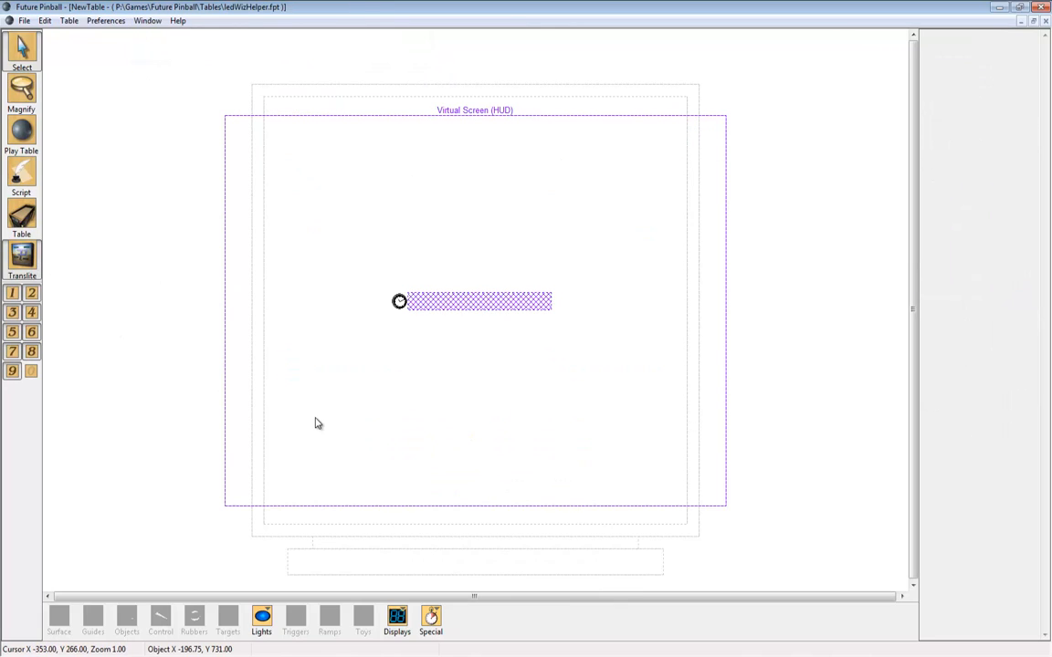
Step: Copy the HUD overlay objects from ledWizHelper and place them at the Aliens table's lower left
click(22, 260)
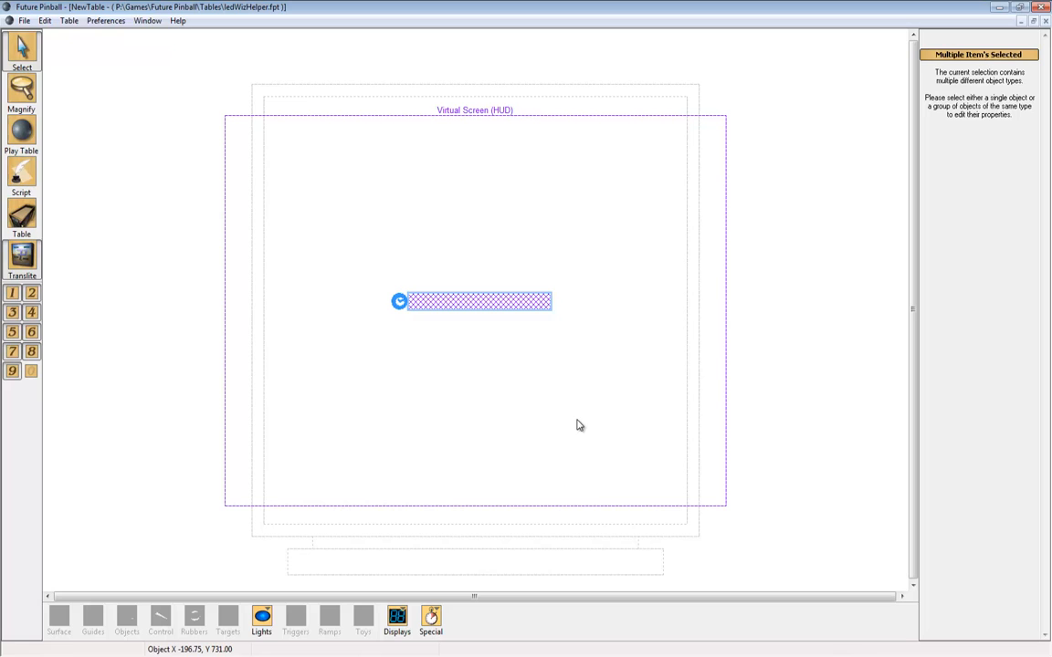
right_click(493, 301)
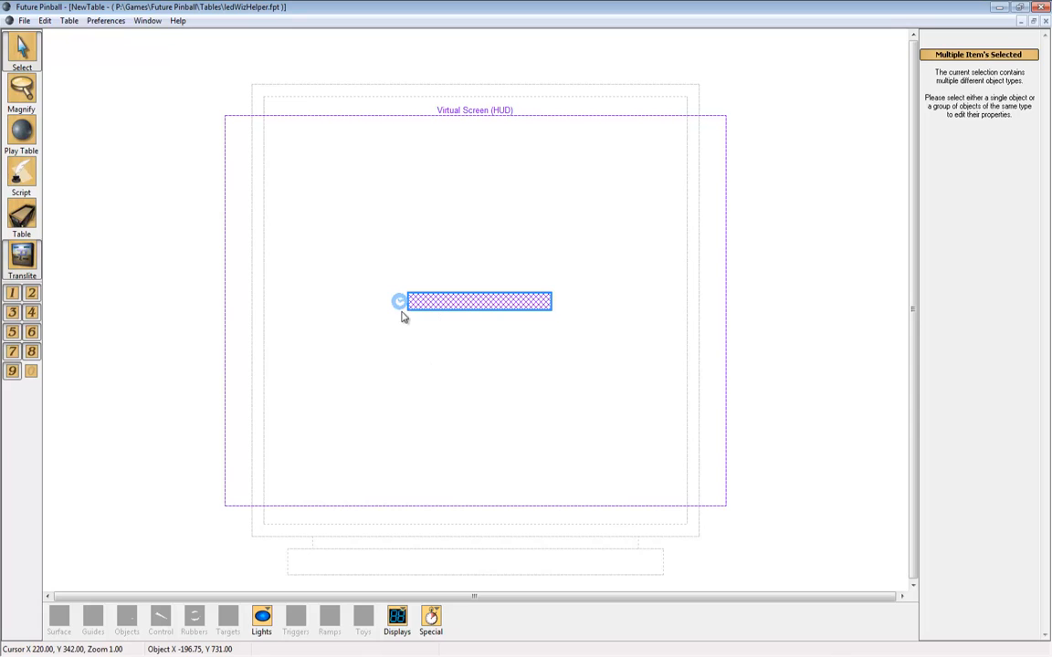
mouse_move(387, 314)
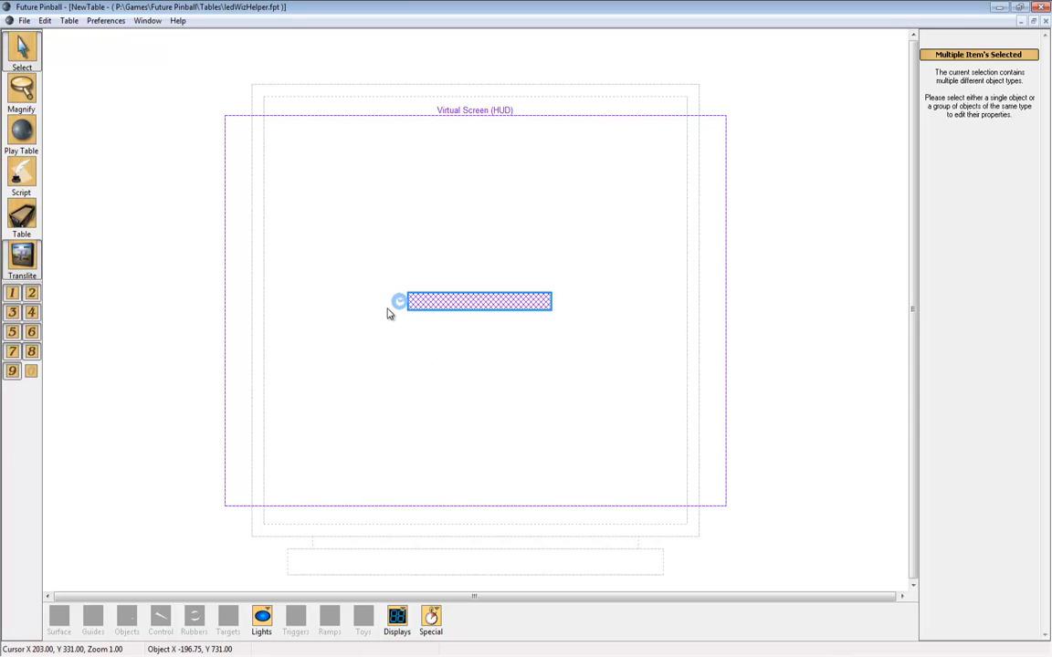
mouse_move(410, 322)
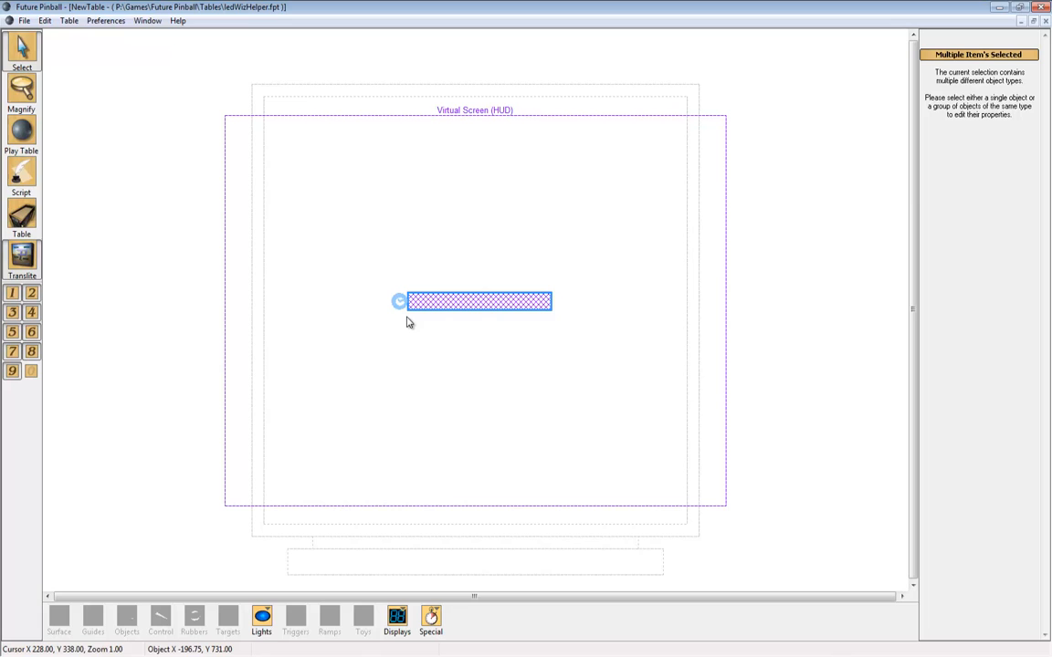
mouse_move(453, 299)
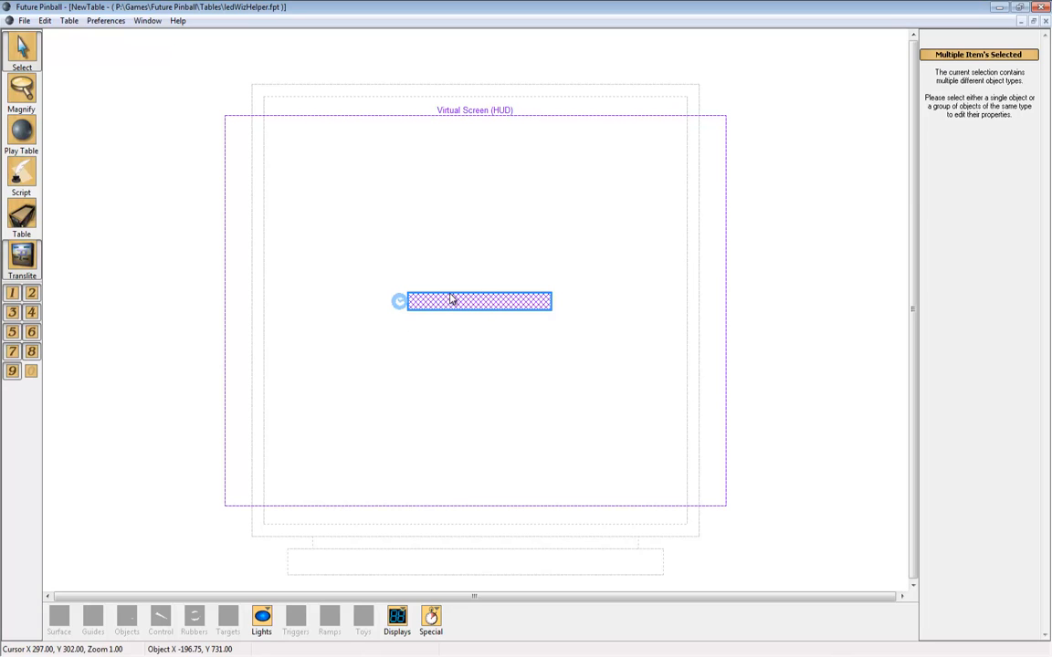
click(146, 20)
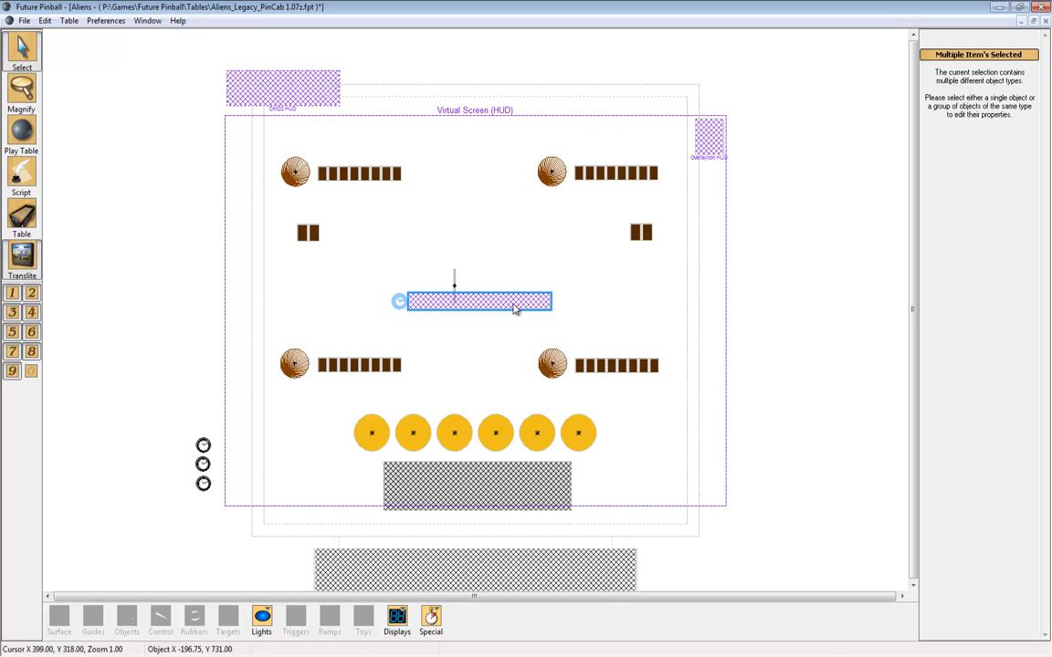
drag(479, 301, 219, 565)
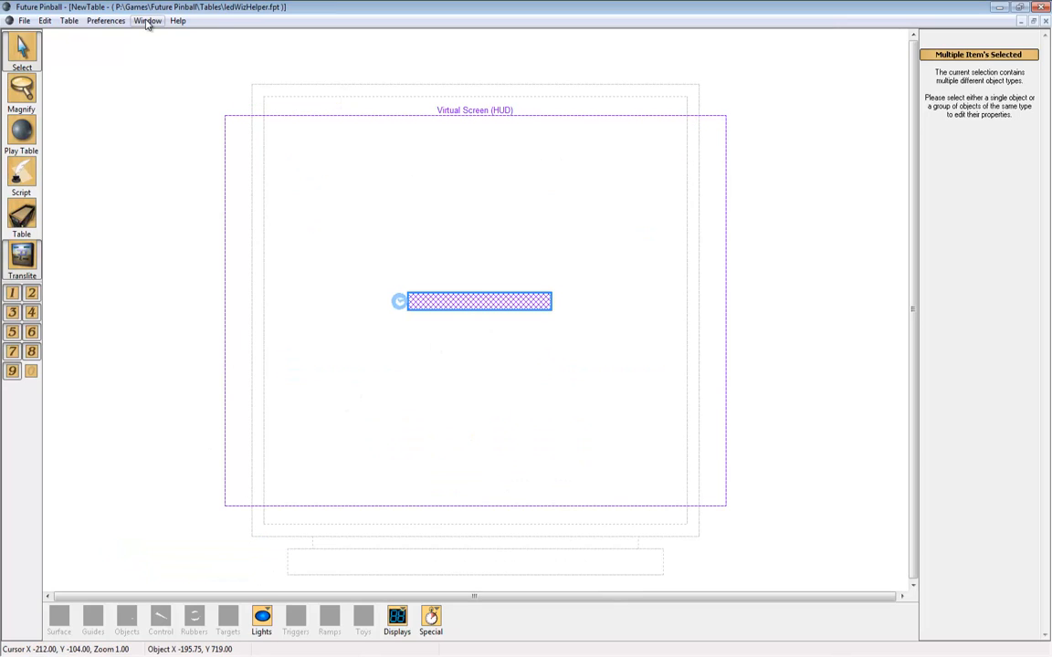
mouse_move(161, 146)
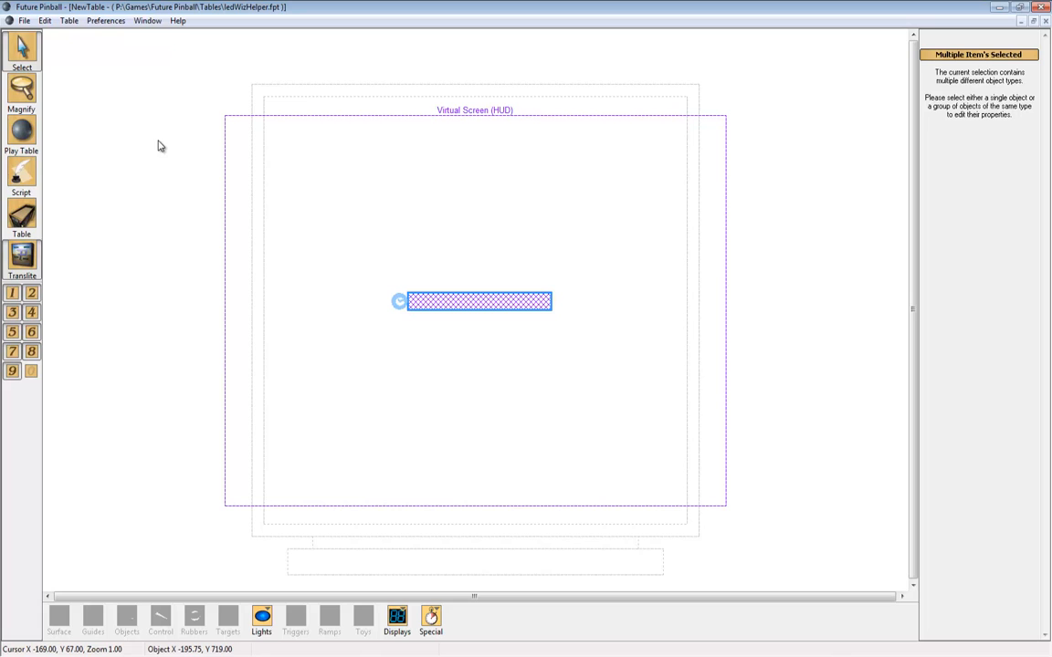
Step: Paste the LoadExternalScript LedWiz class line after Option Explicit in the Aliens script
click(22, 179)
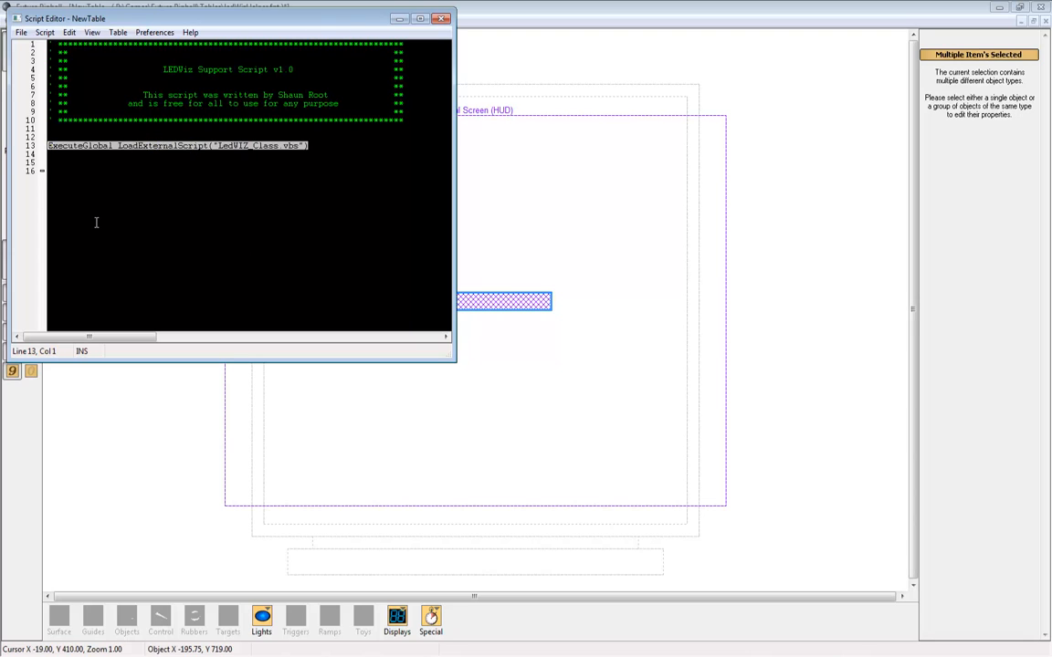
mouse_move(362, 87)
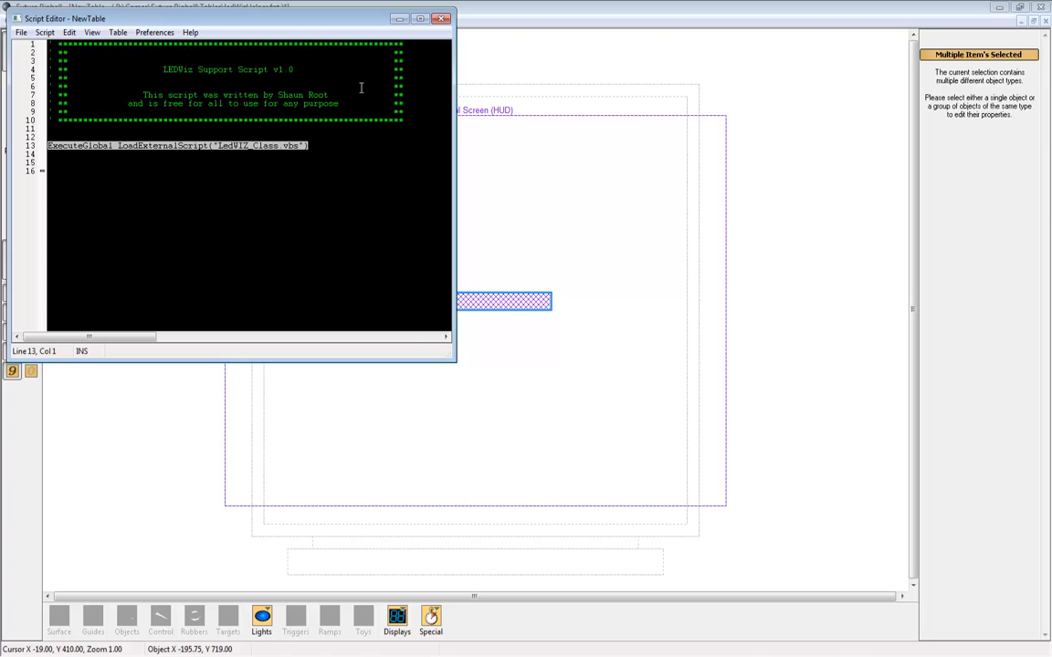
click(146, 20)
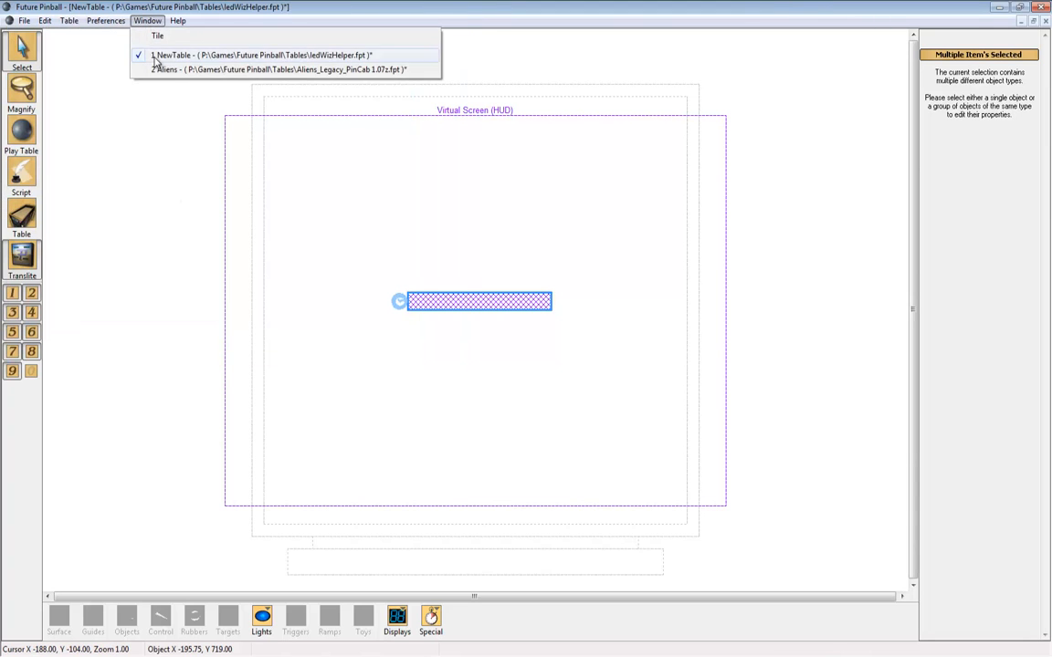
click(274, 69)
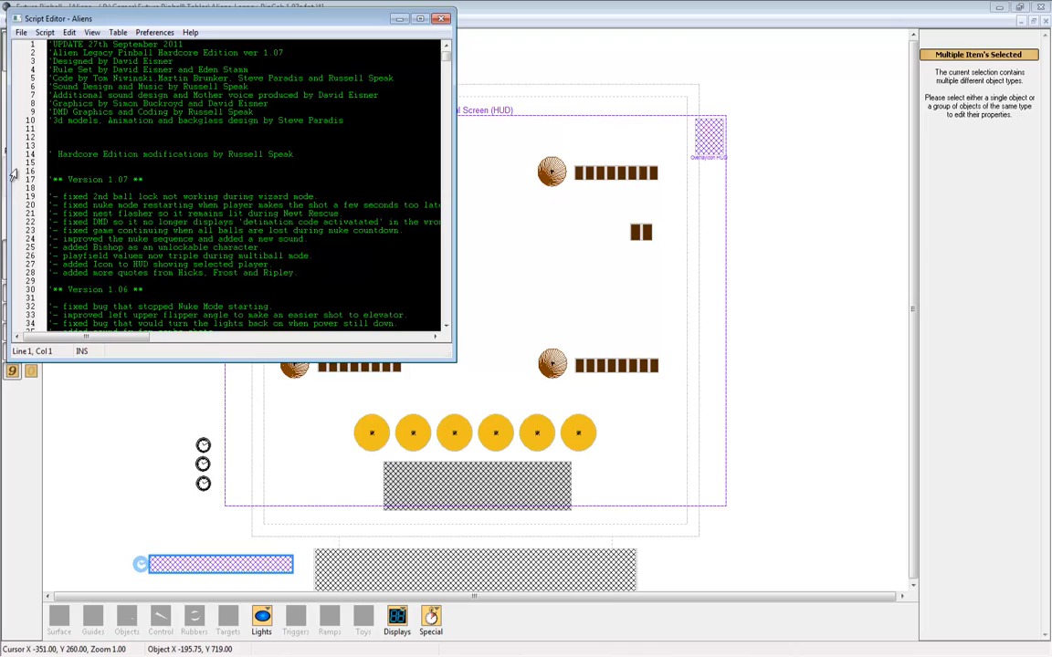
scroll(down, 3)
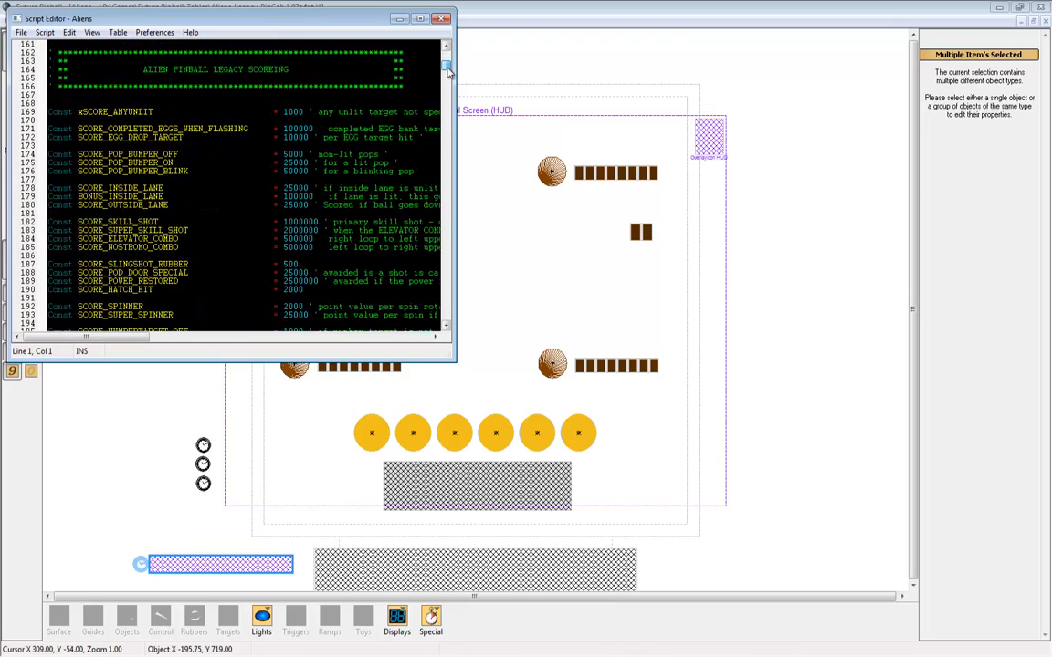
scroll(up, 3)
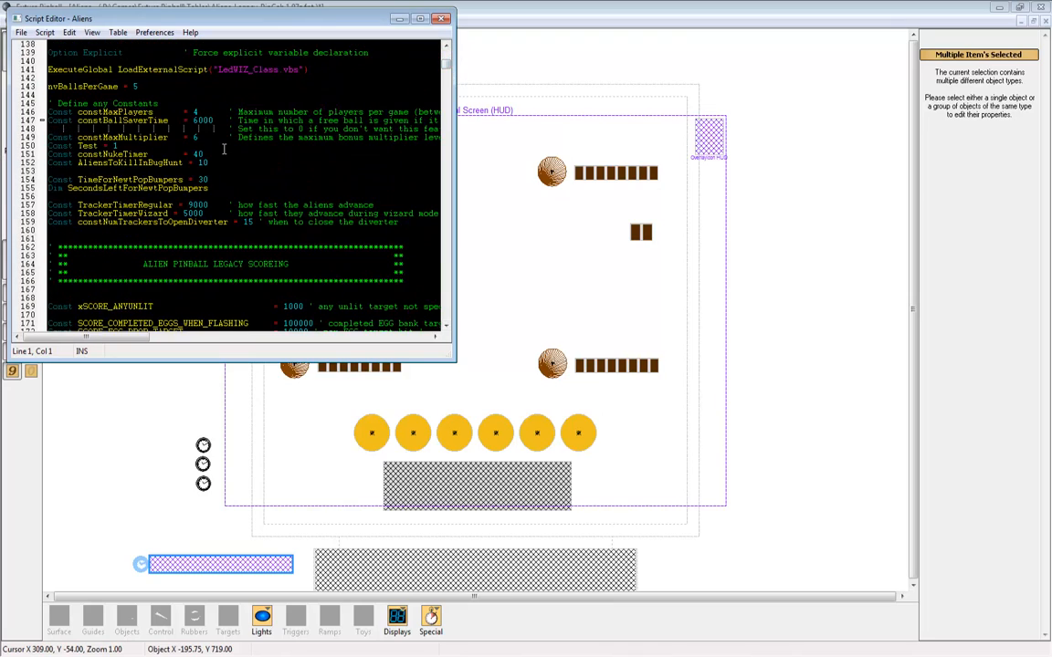
scroll(up, 3)
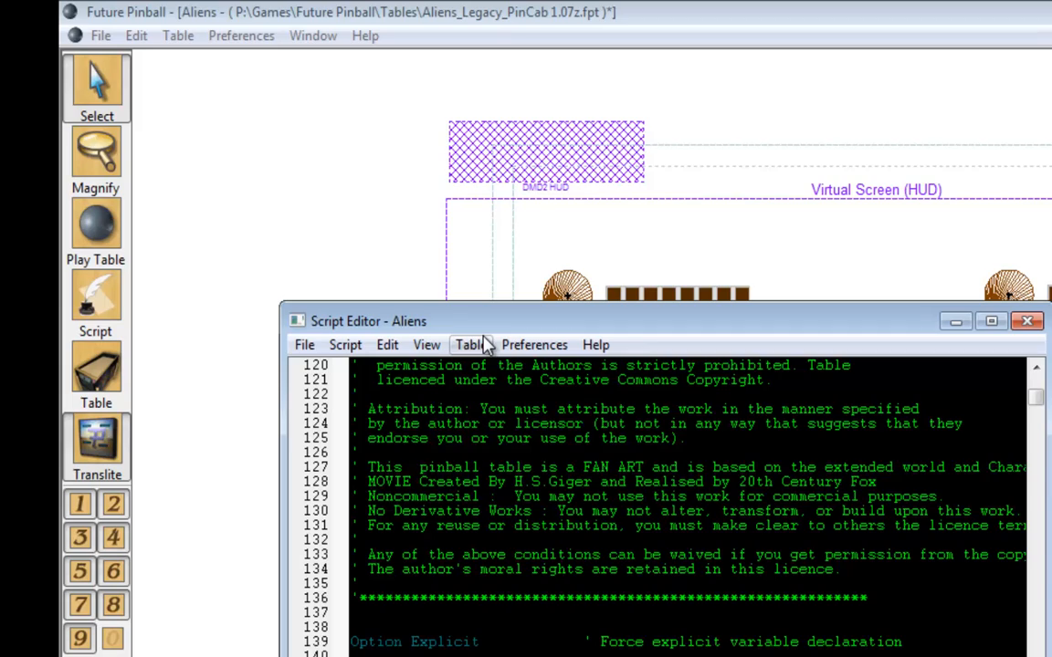
mouse_move(265, 87)
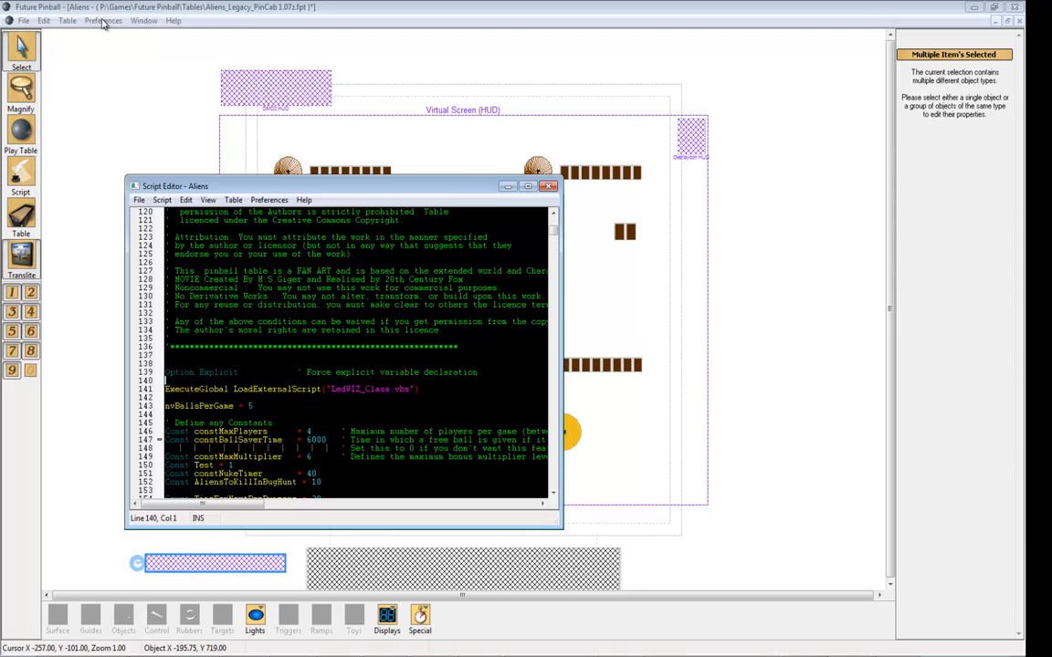
click(102, 20)
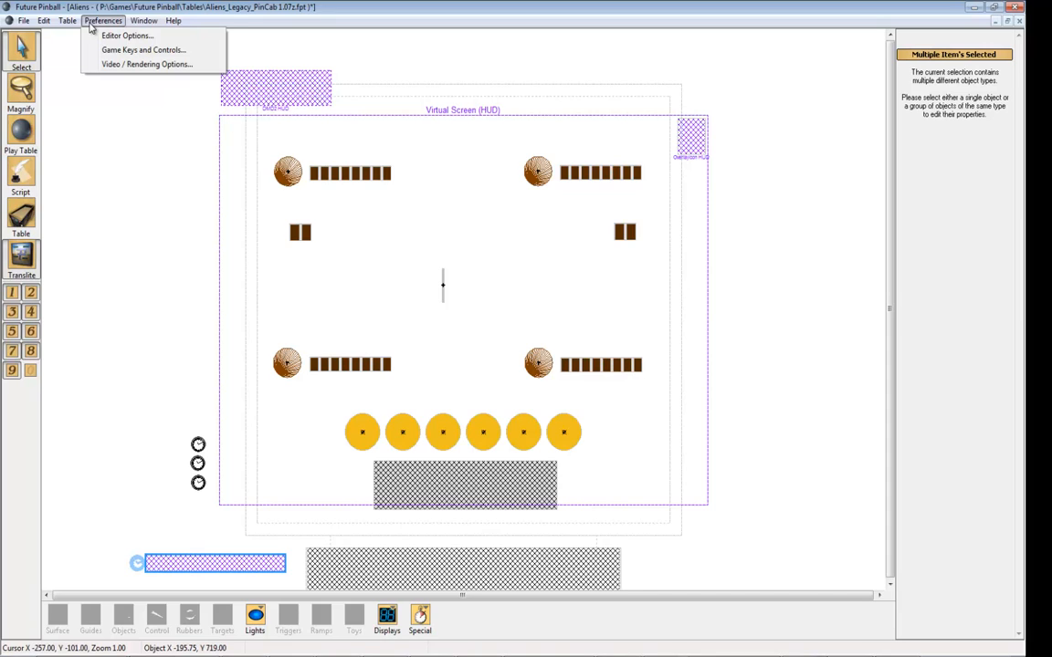
click(68, 20)
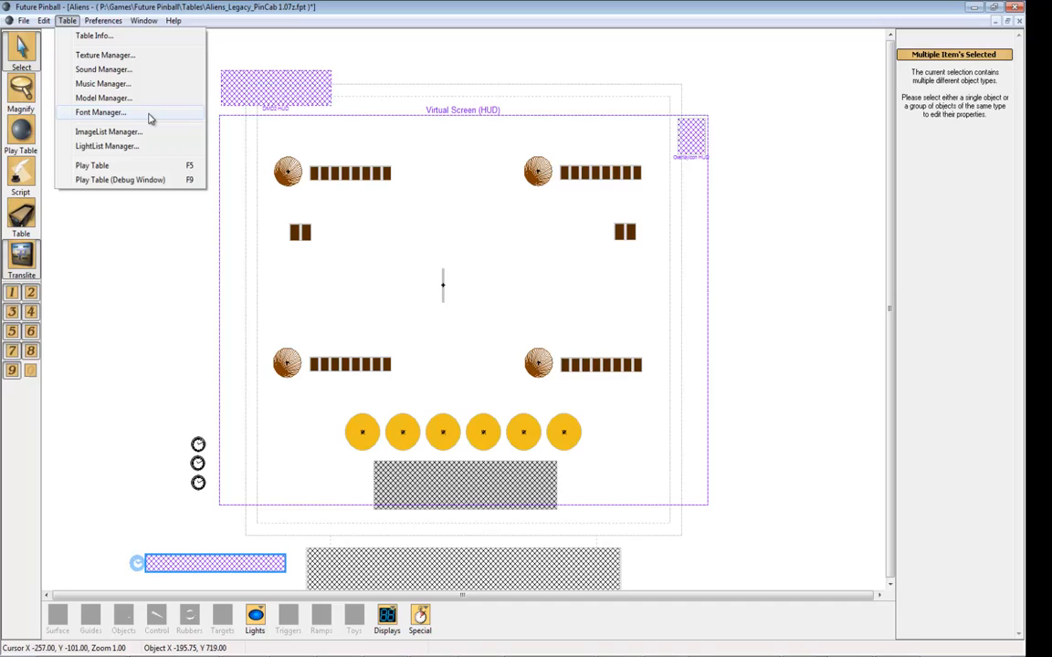
click(100, 113)
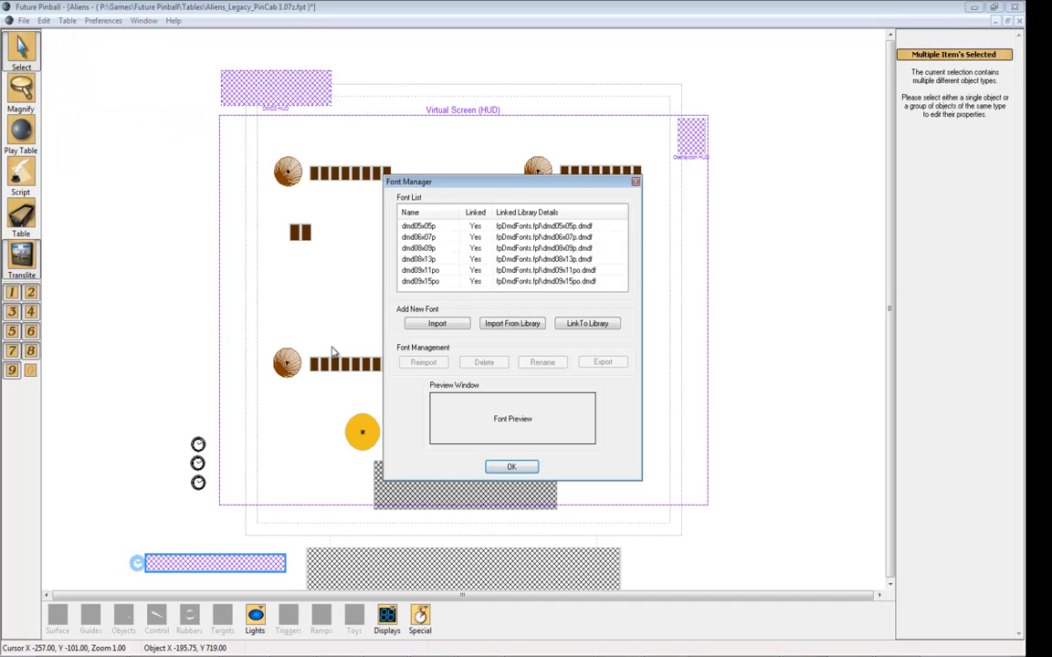
click(437, 323)
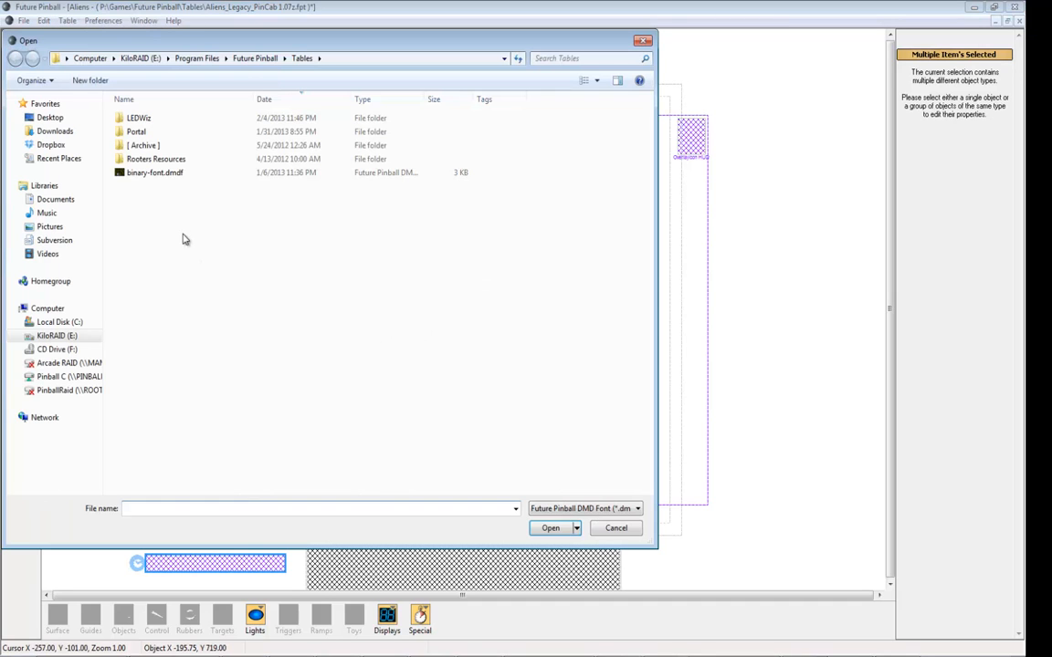
click(154, 171)
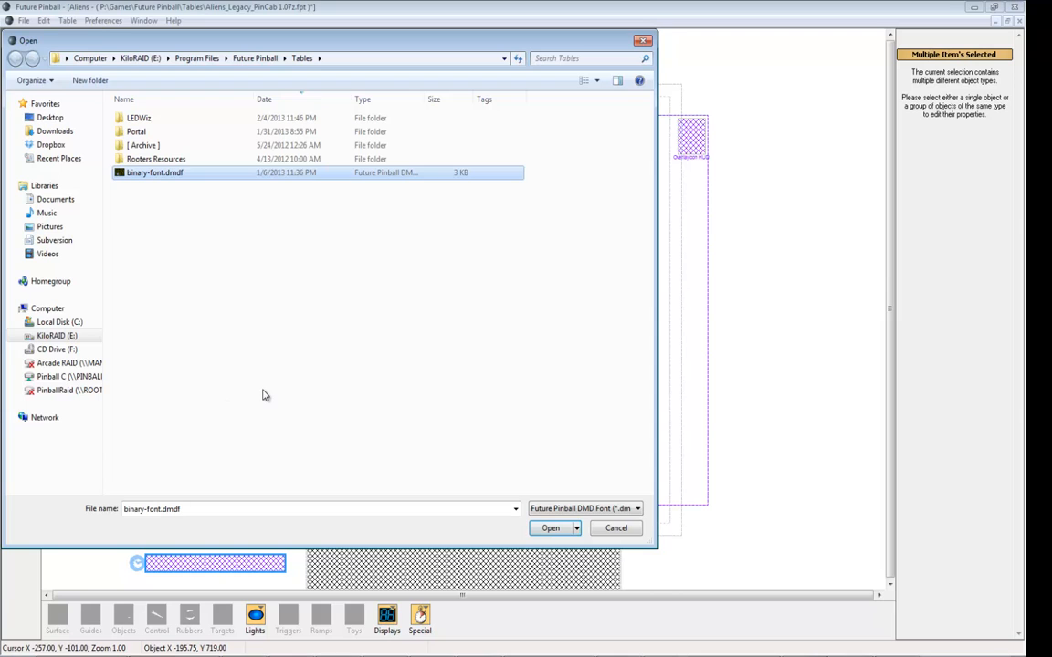
click(550, 528)
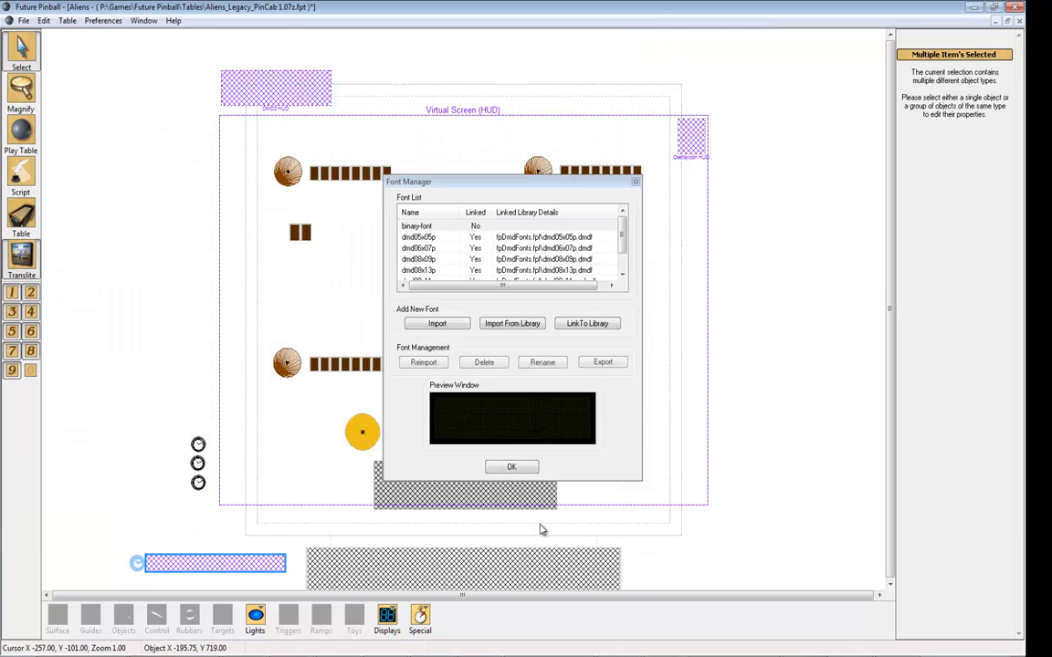
click(511, 468)
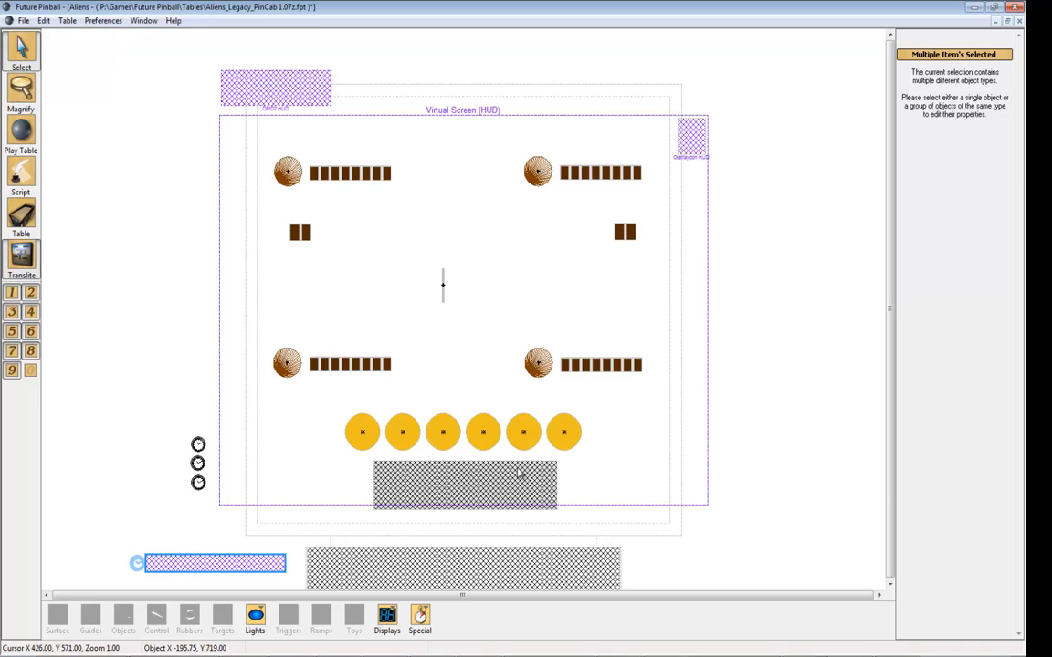
mouse_move(28, 274)
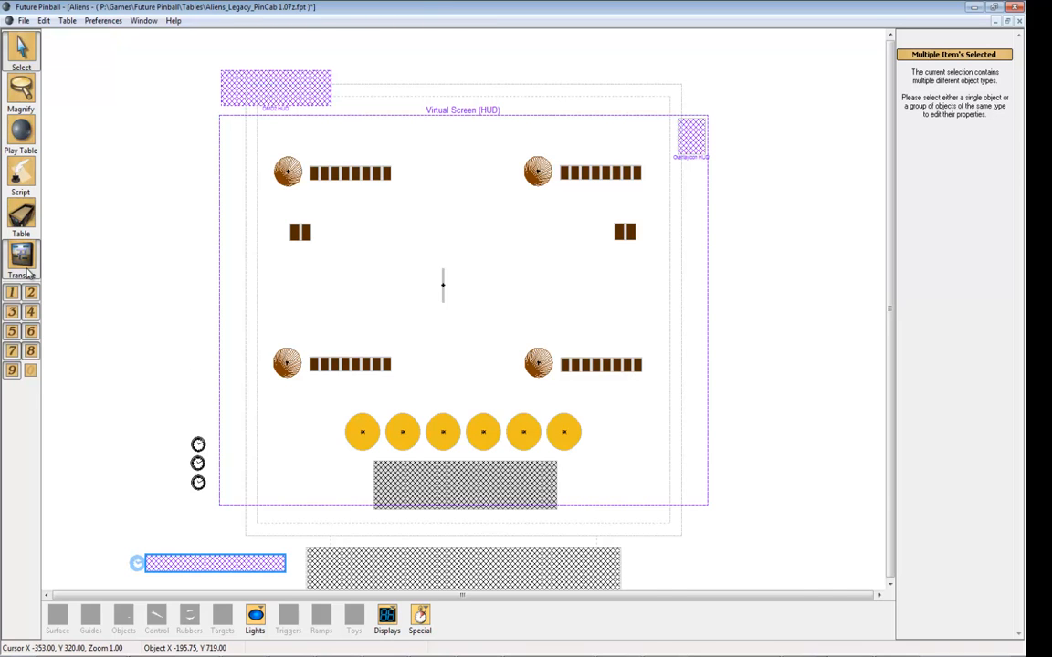
Step: Search the Aliens script for bumper1 to jump to the Bumper1_Hit routine
click(20, 179)
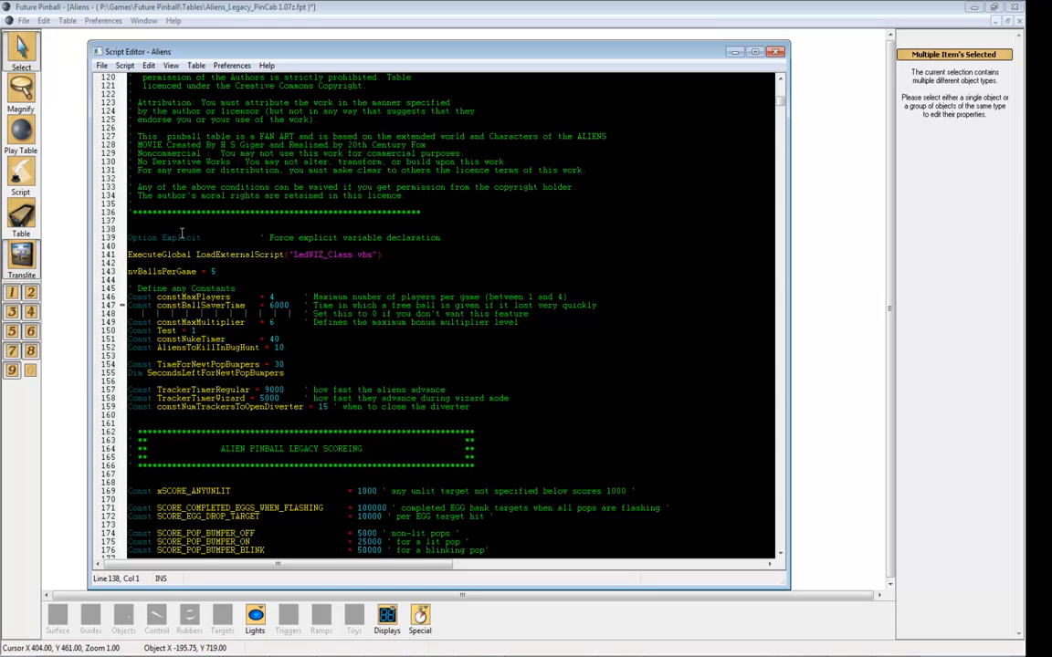
mouse_move(320, 323)
text(bump)
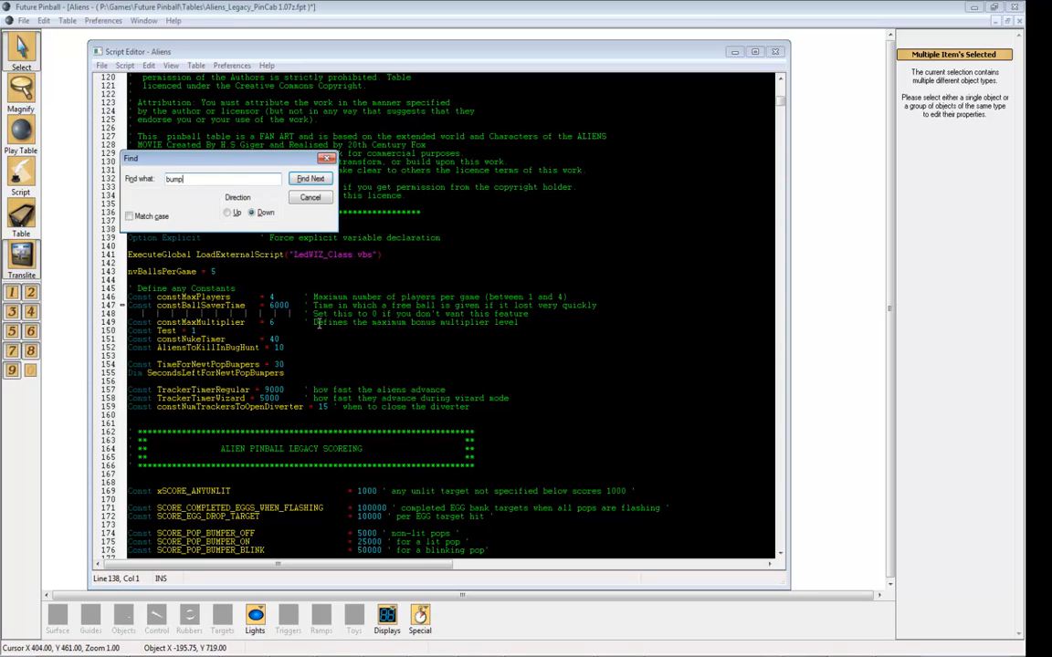
text(er1)
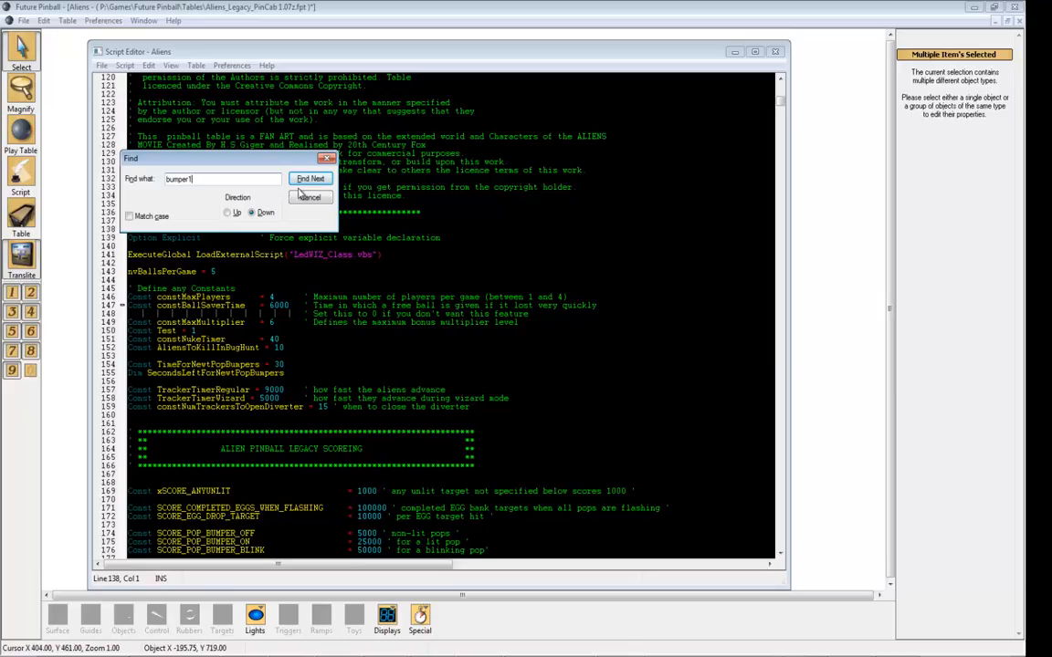
click(310, 179)
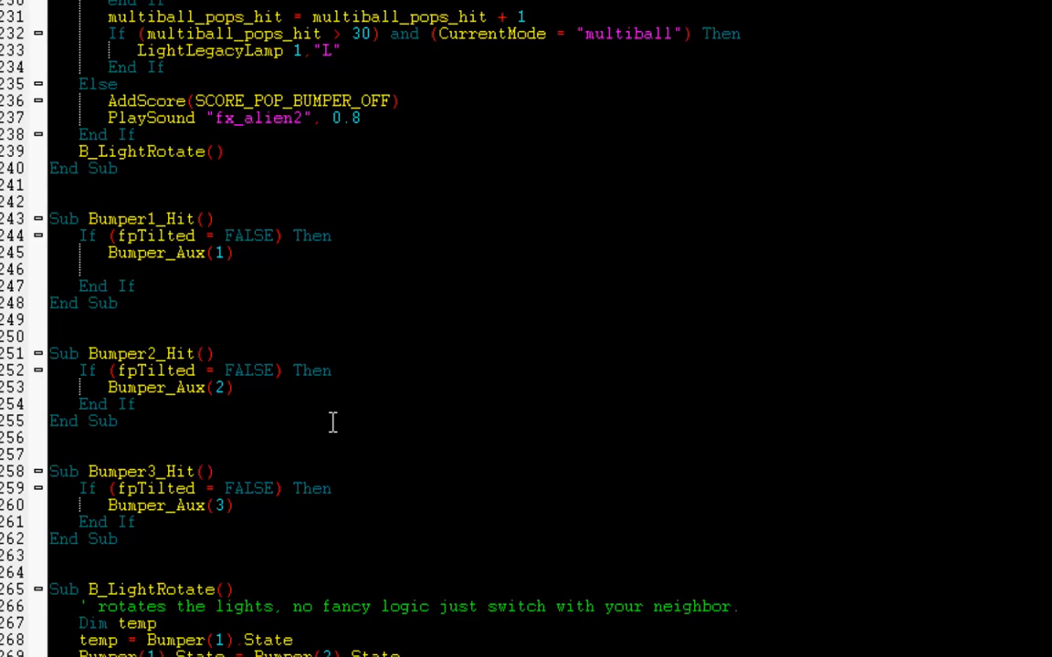
Step: Add ledwiz.FlasherLeft.SetColor 255,0,0 inside Sub Bumper1_Hit
text(ledw)
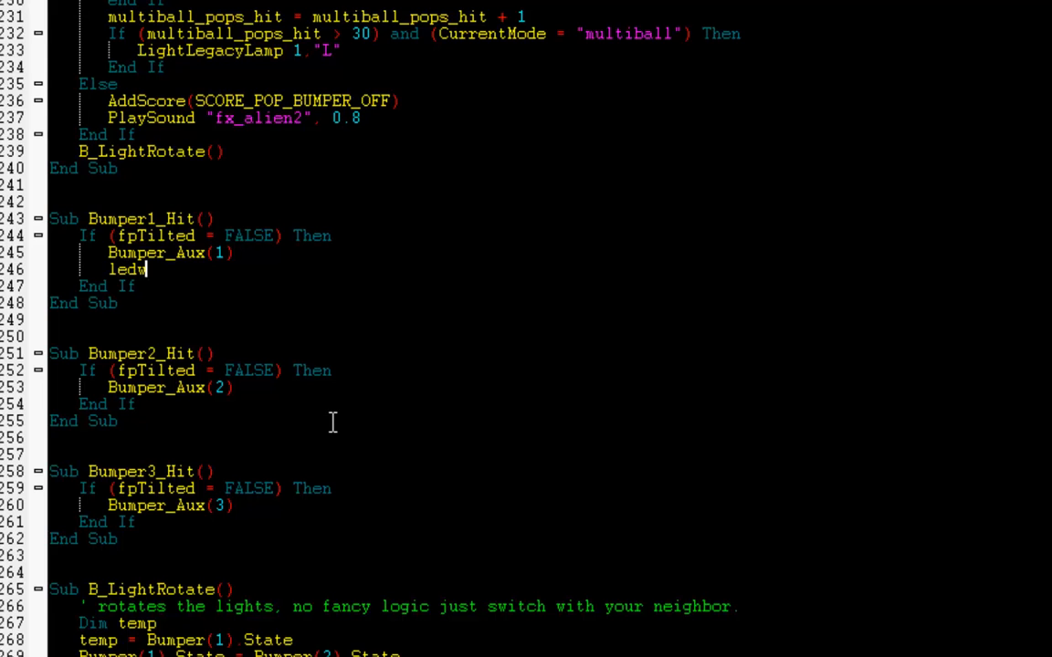
text(i)
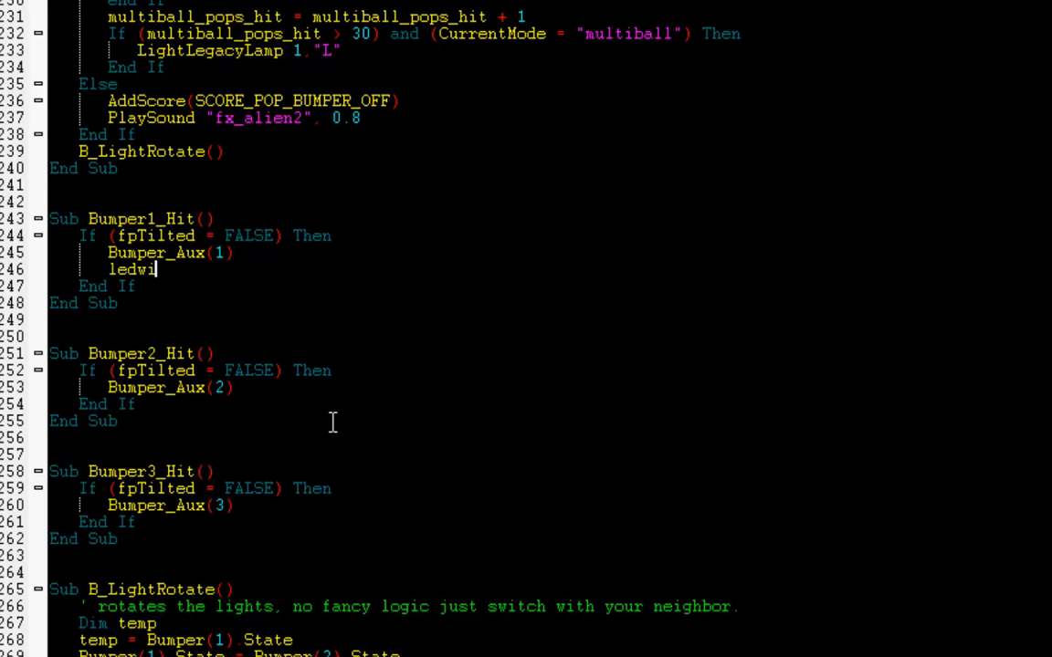
text(z)
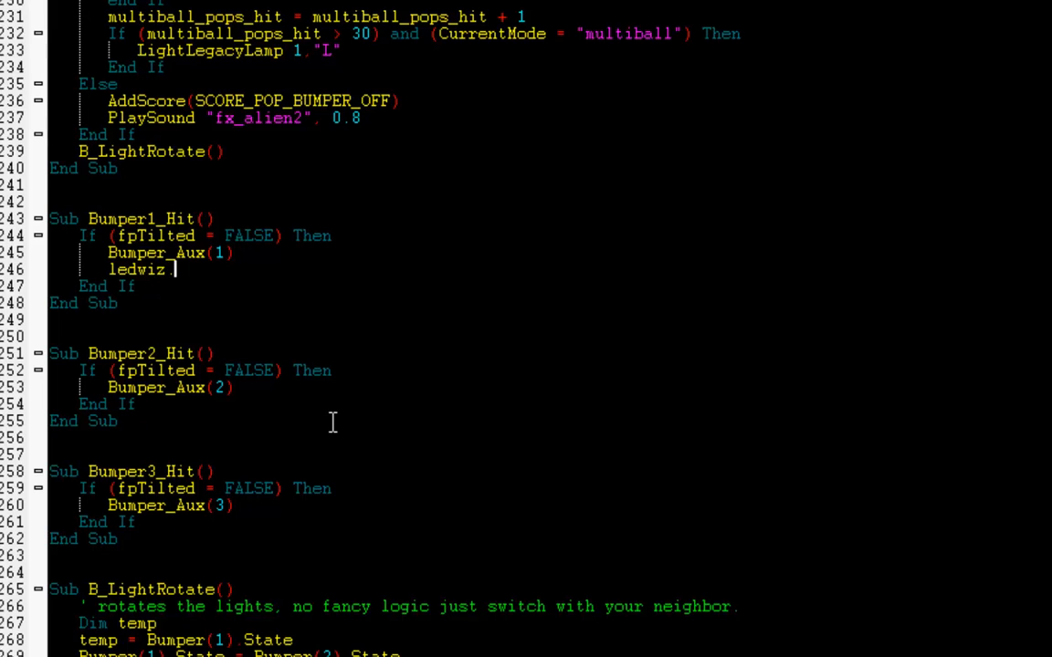
text(.Flash)
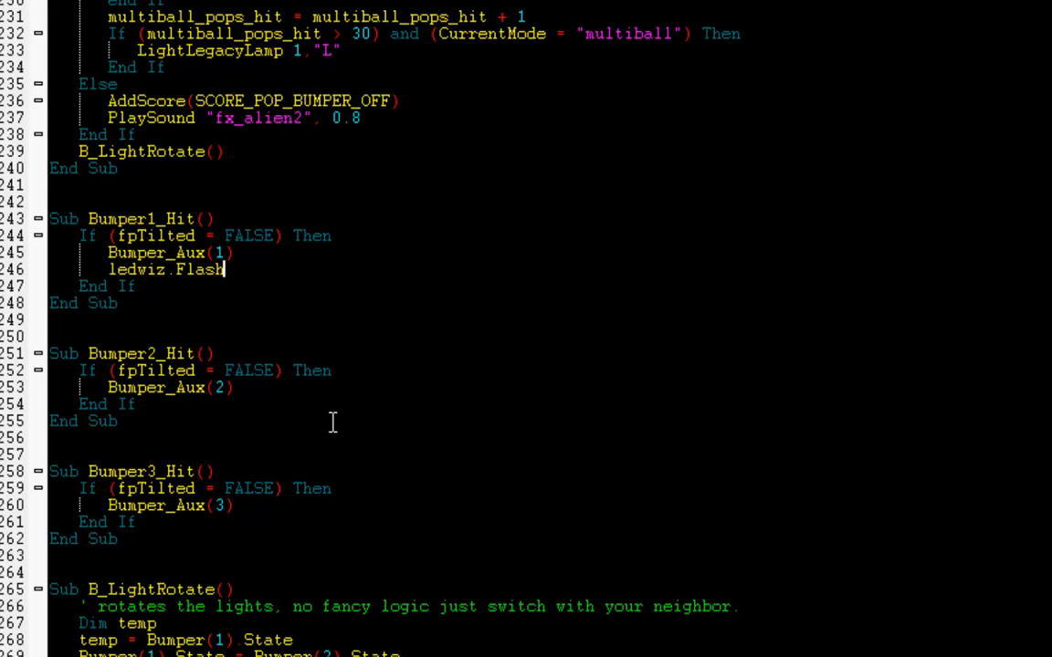
text(Left)
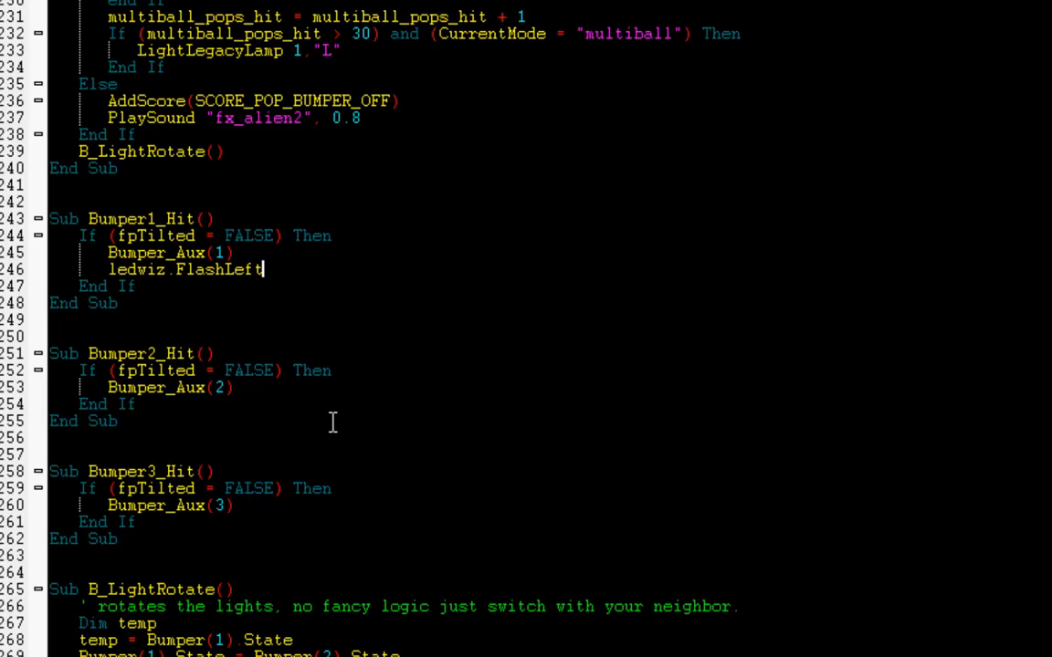
text(.Set)
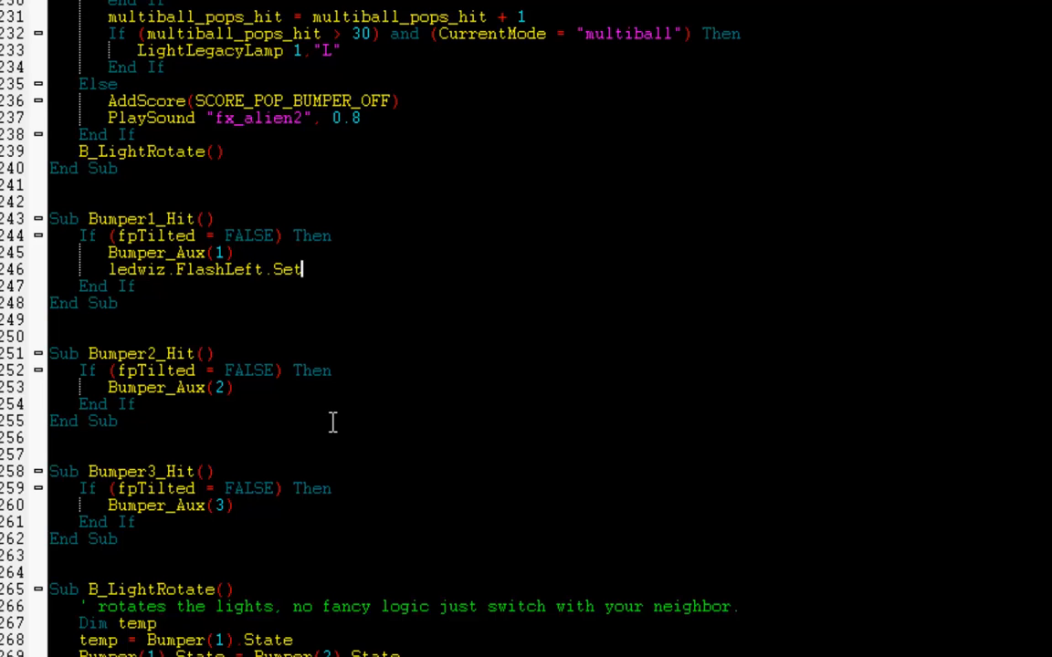
text(Co)
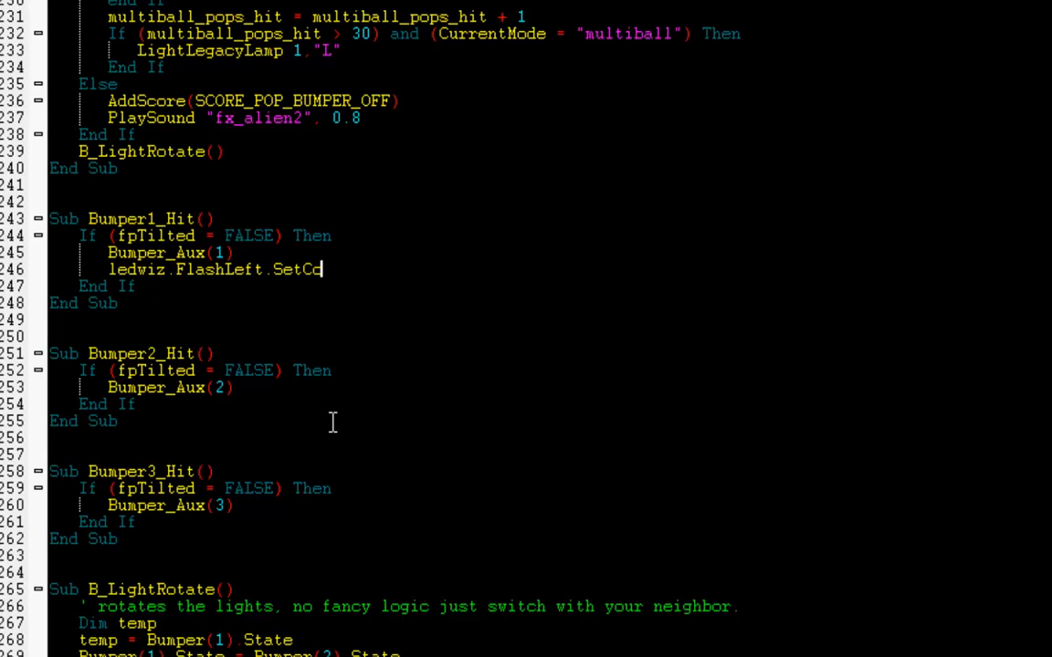
text(lor)
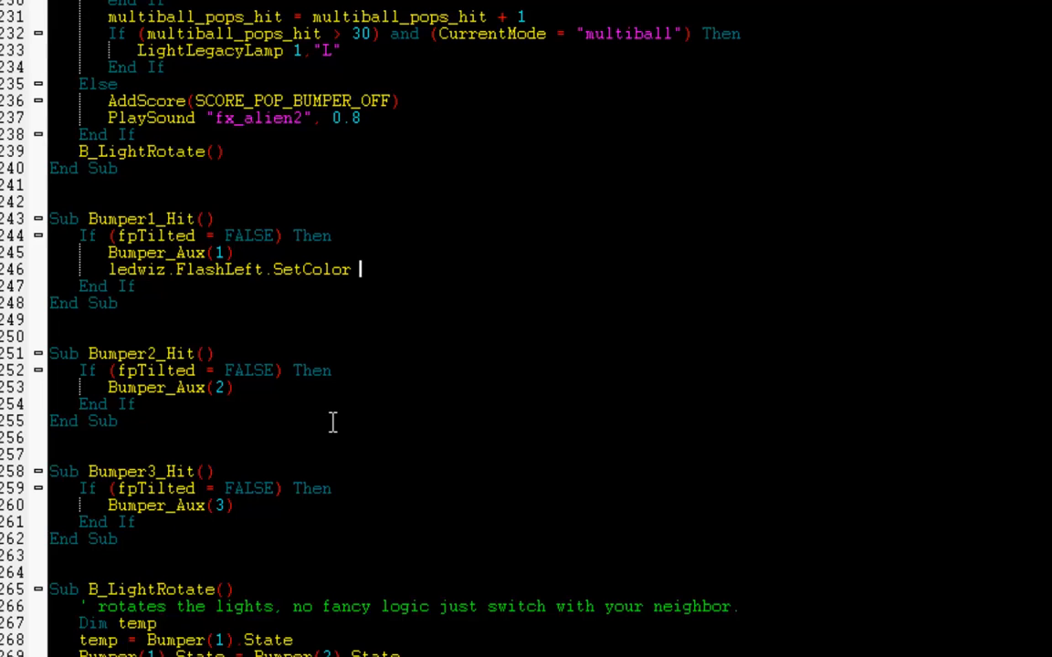
text(255,0,0)
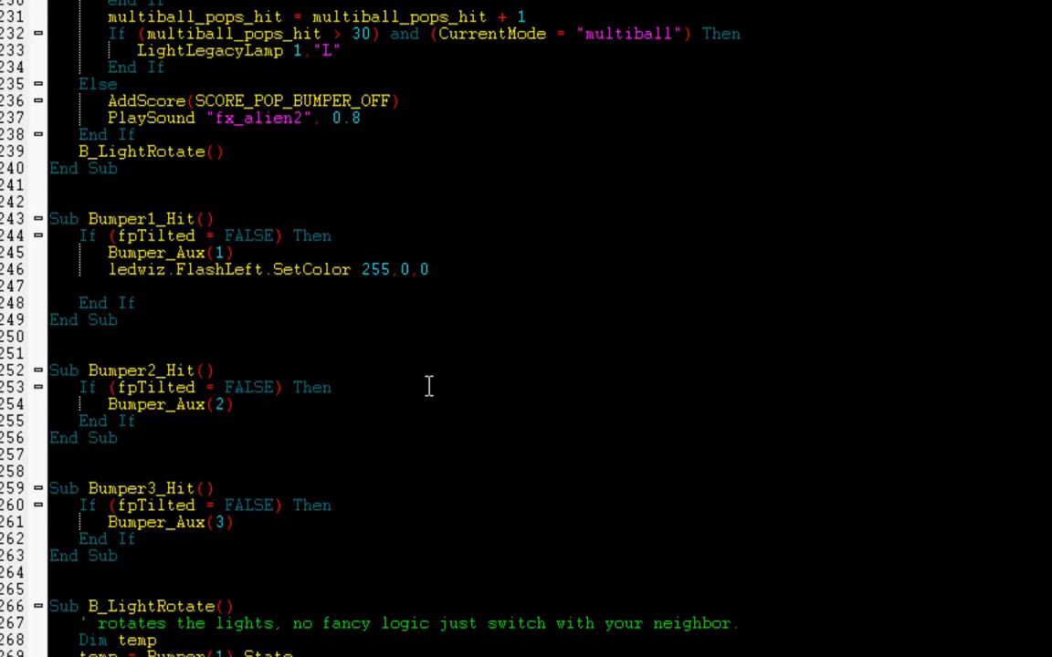
Step: Add ledwiz.FlasherLeft.State Flash below the colour line
text(ledwiz.)
text(er)
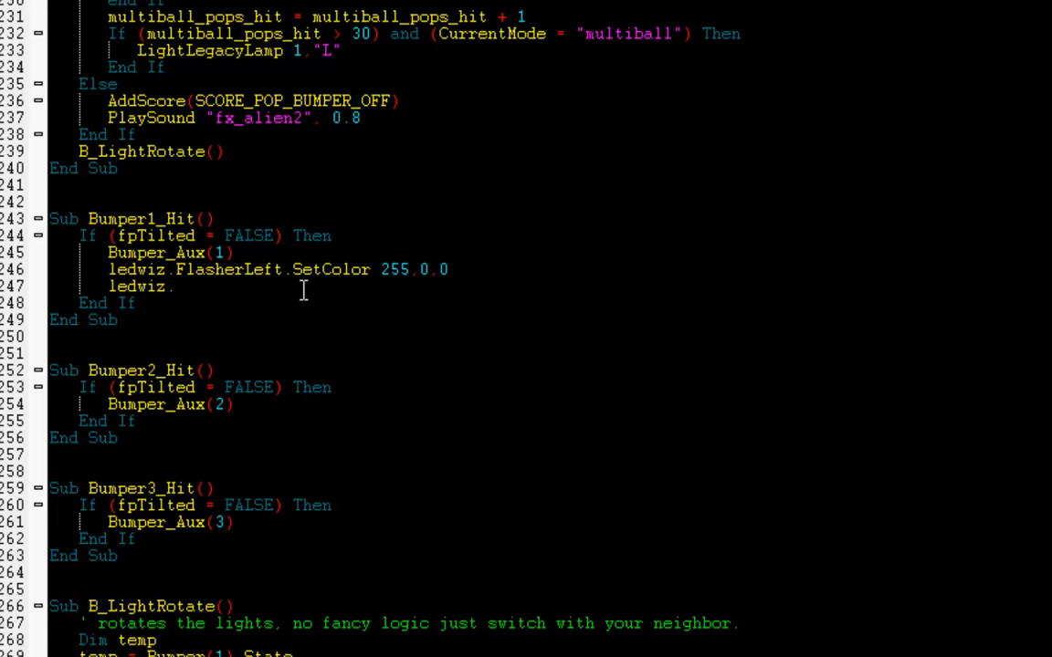
text(Fl)
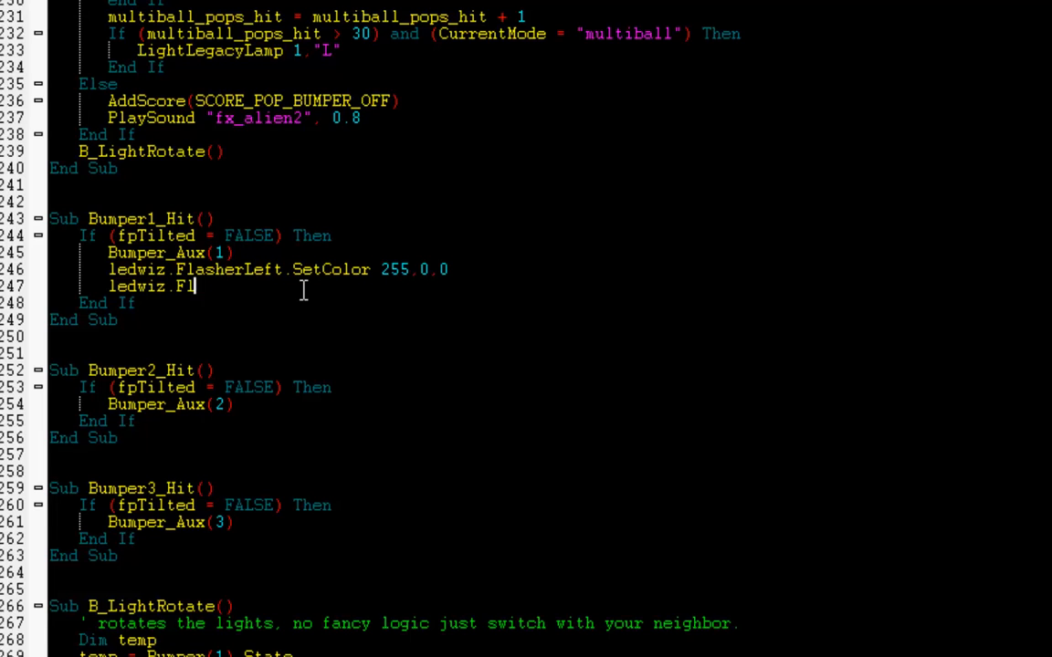
text(asherLeft.St)
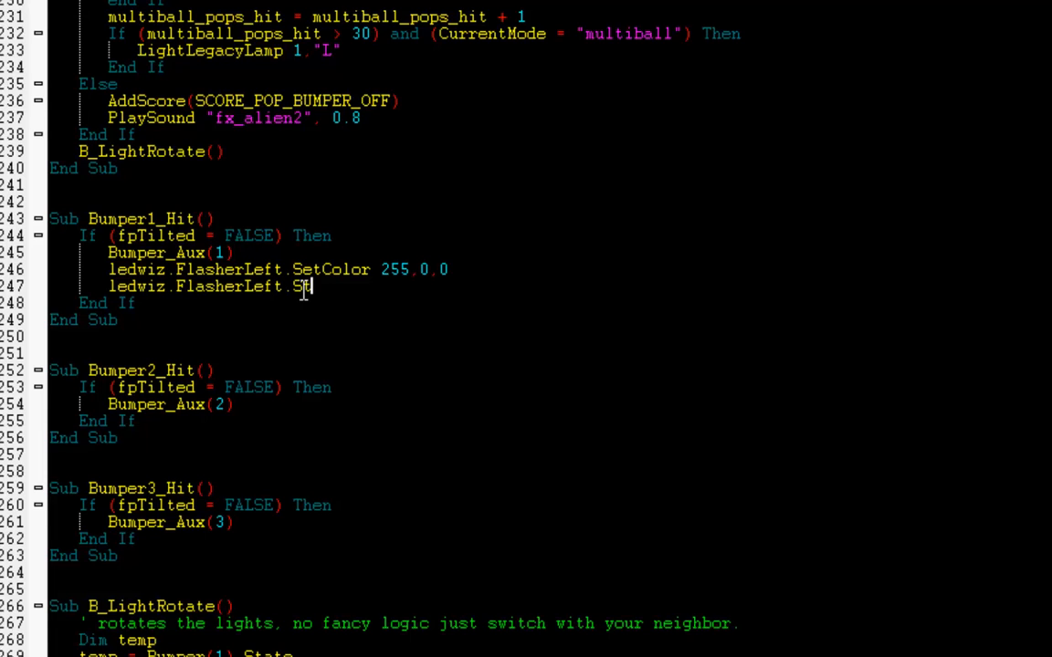
text(ate)
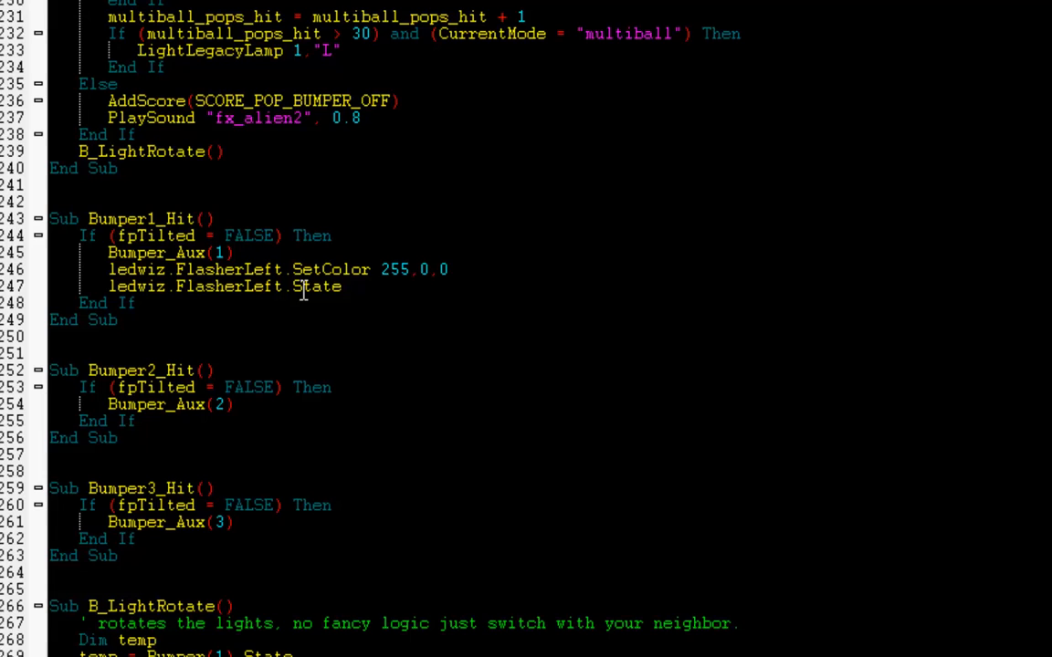
text(Flash)
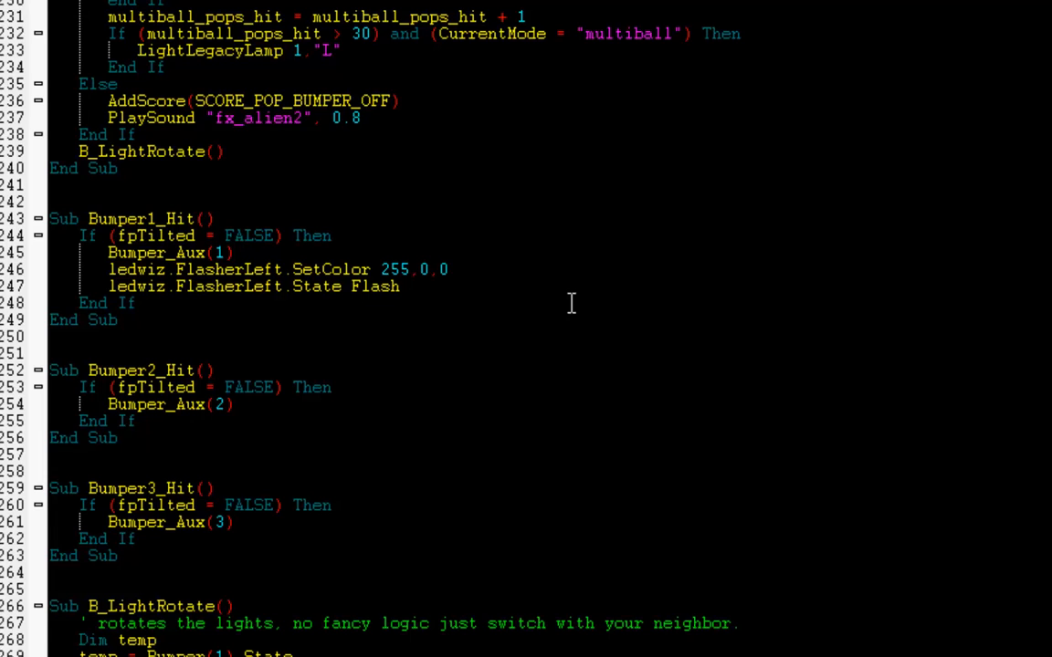
Step: Copy the ledwiz lines into Bumper2_Hit and change them to FlasherCenter 255,255,0
drag(108, 268, 398, 285)
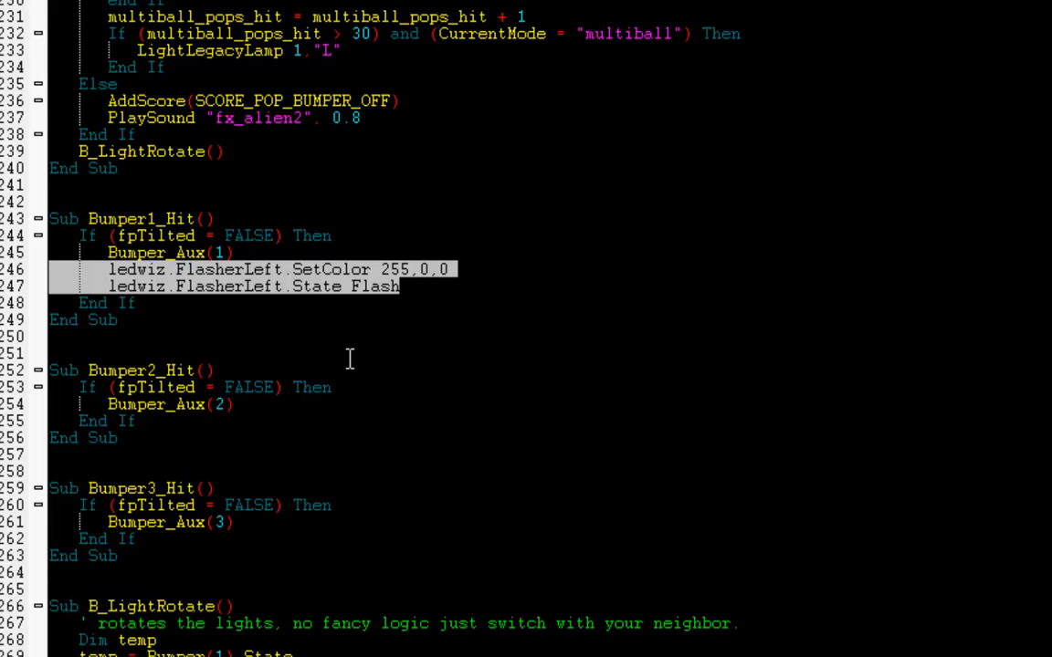
mouse_move(223, 318)
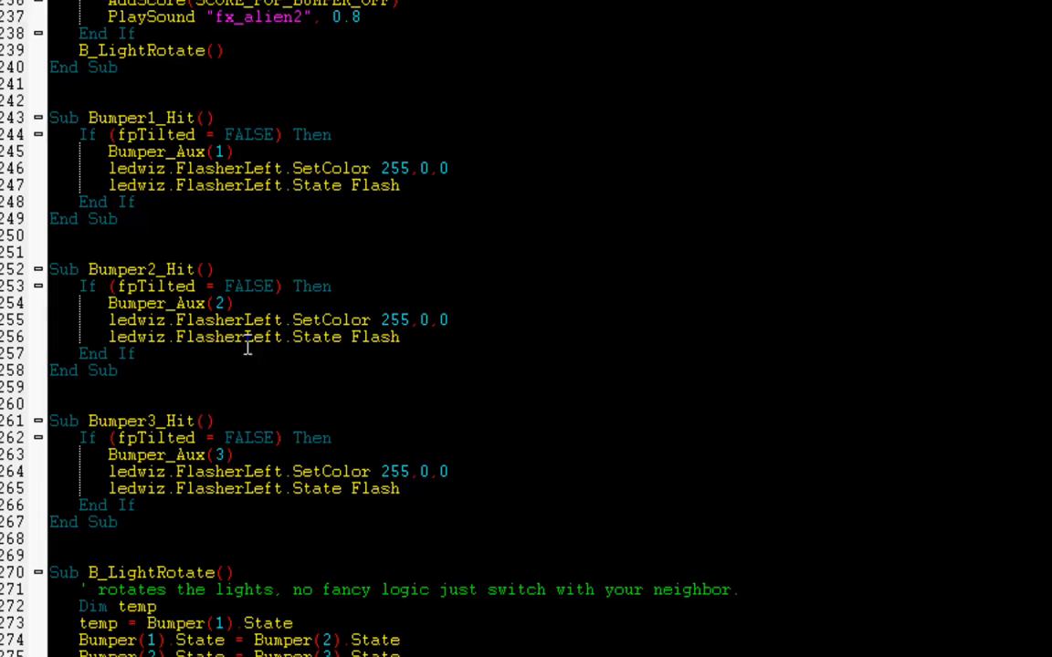
double_click(263, 320)
text(Center)
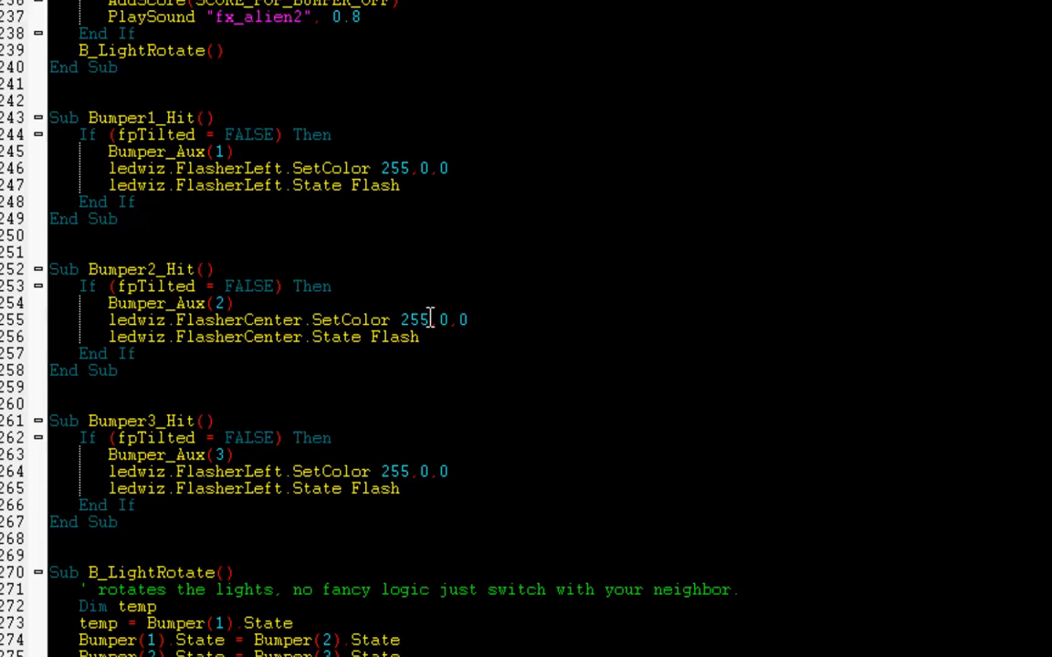
double_click(442, 320)
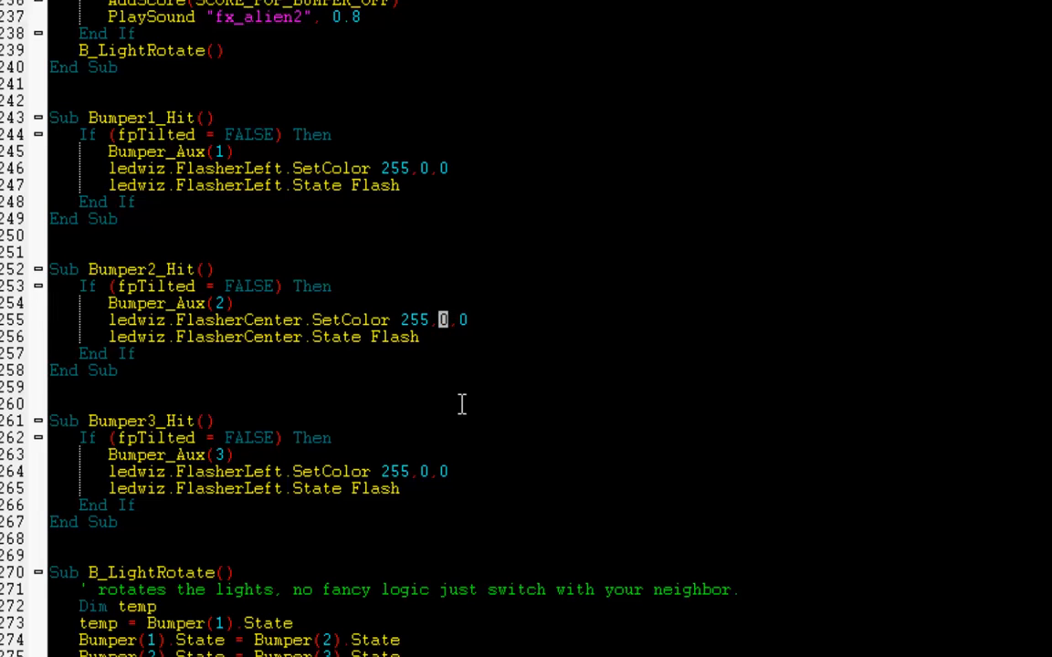
text(255)
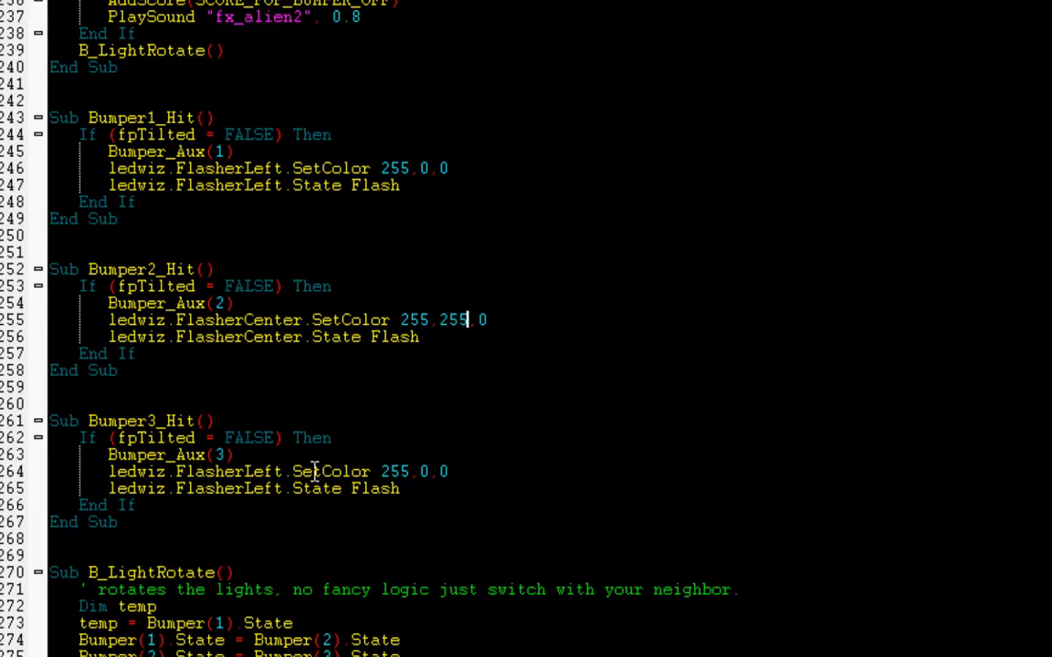
mouse_move(325, 552)
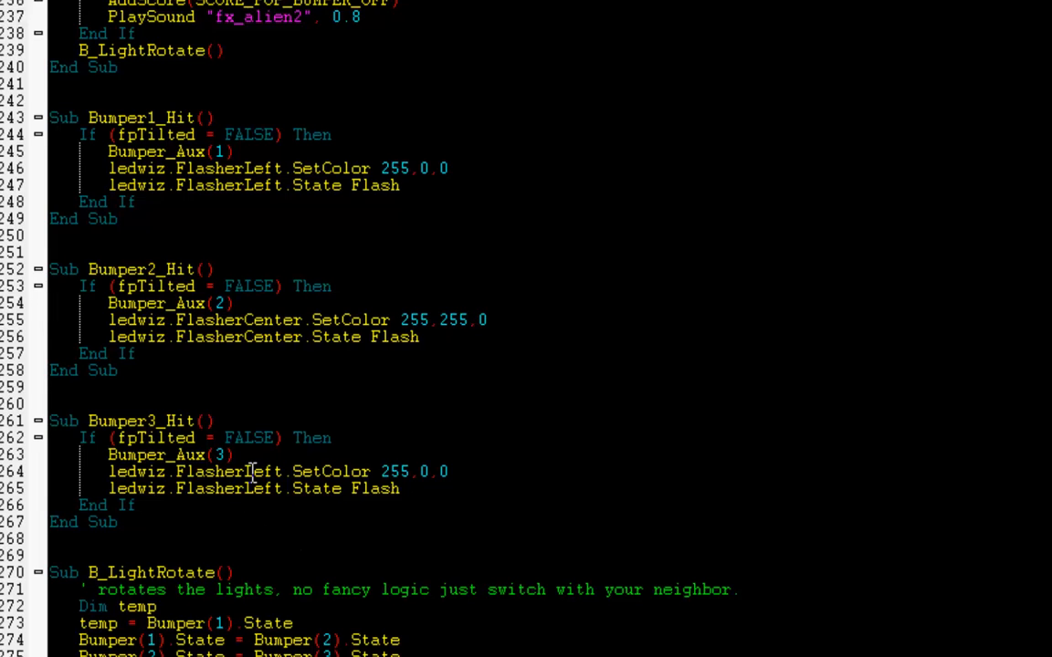
Step: Edit Bumper3_Hit's lines to FlasherRight 0,255,0
double_click(265, 471)
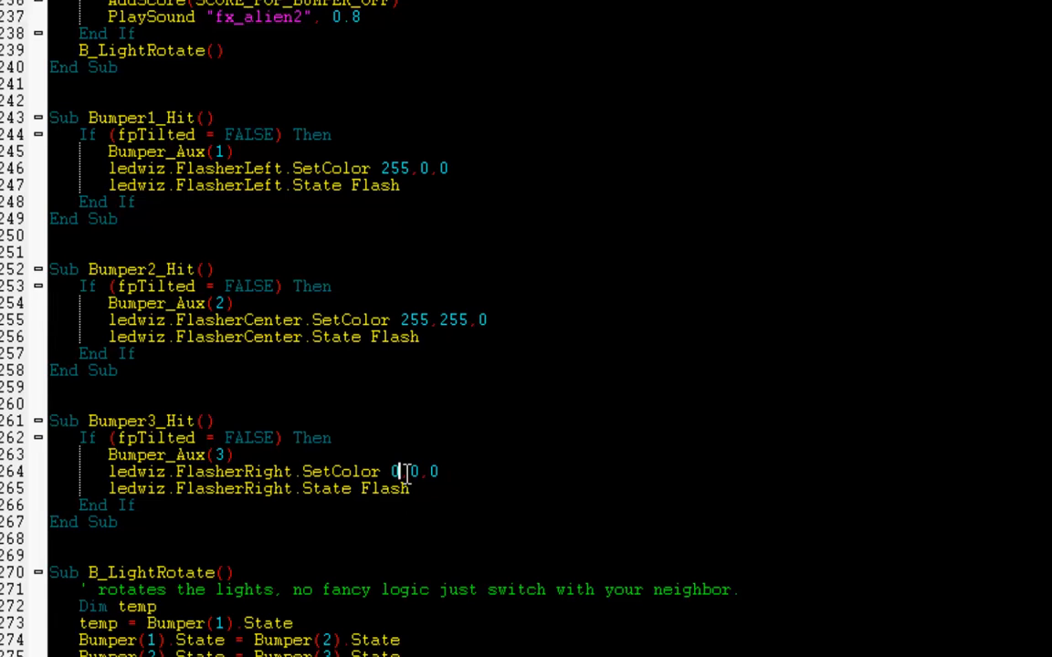
text(255)
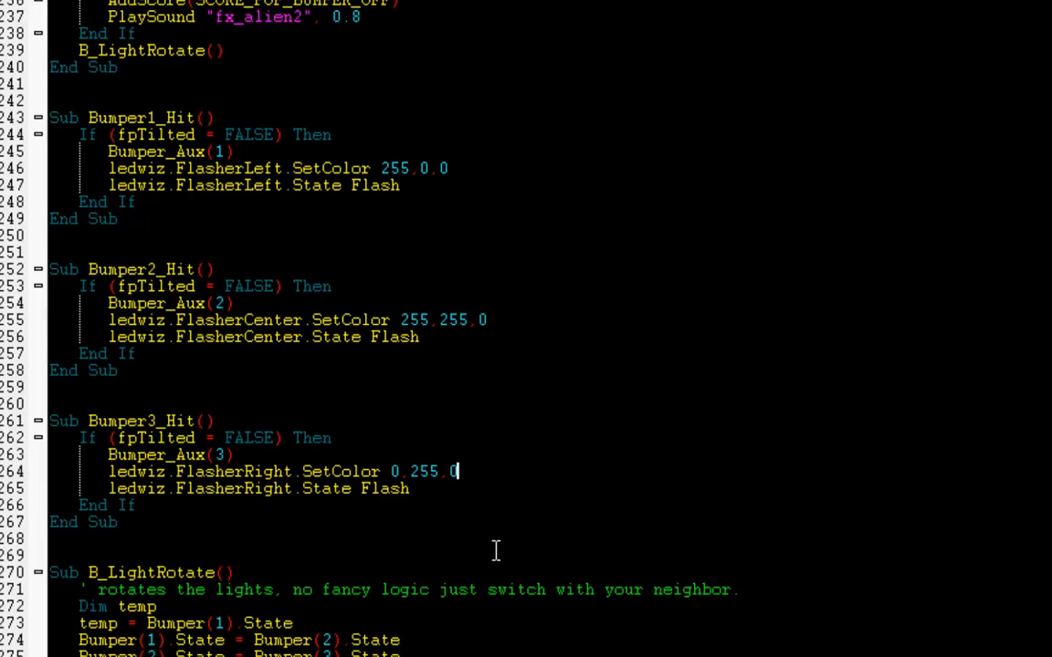